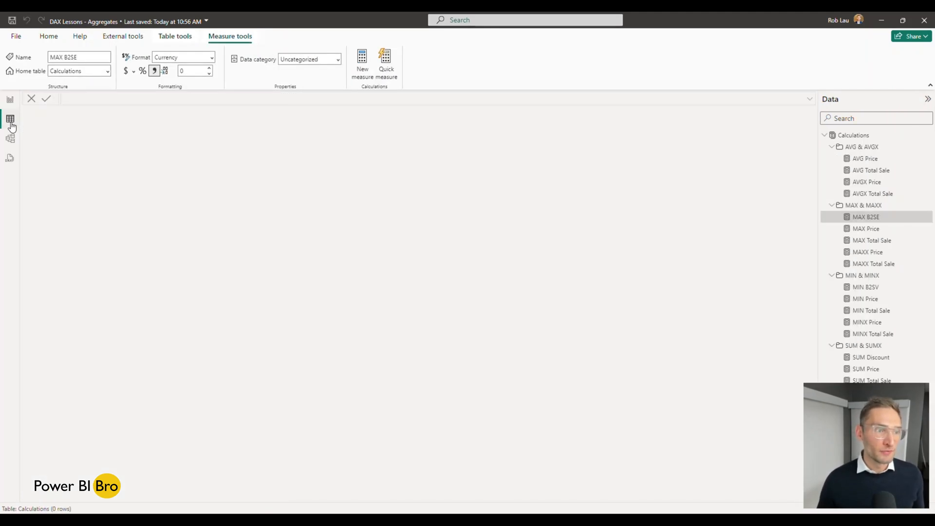
Step: View the Sales table's rows in Data view, scrolled right to the Discount column
left_click(825, 134)
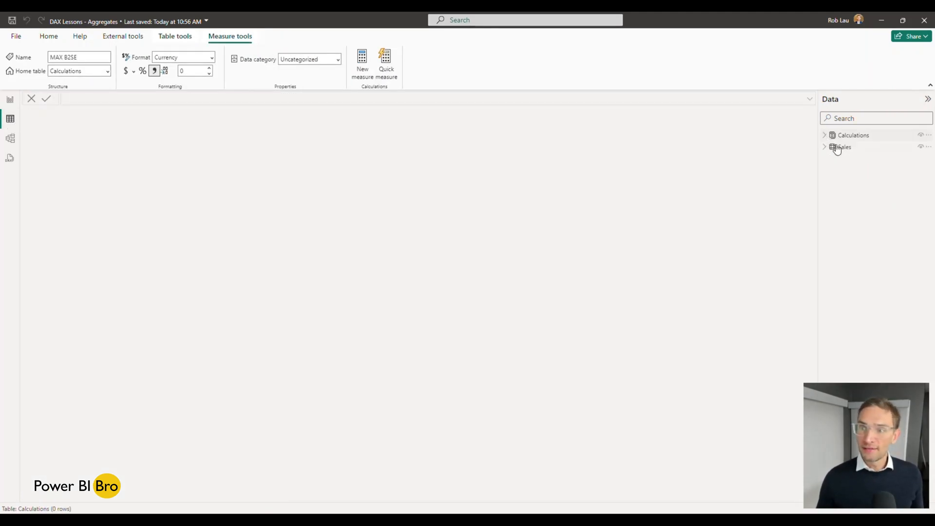
left_click(843, 147)
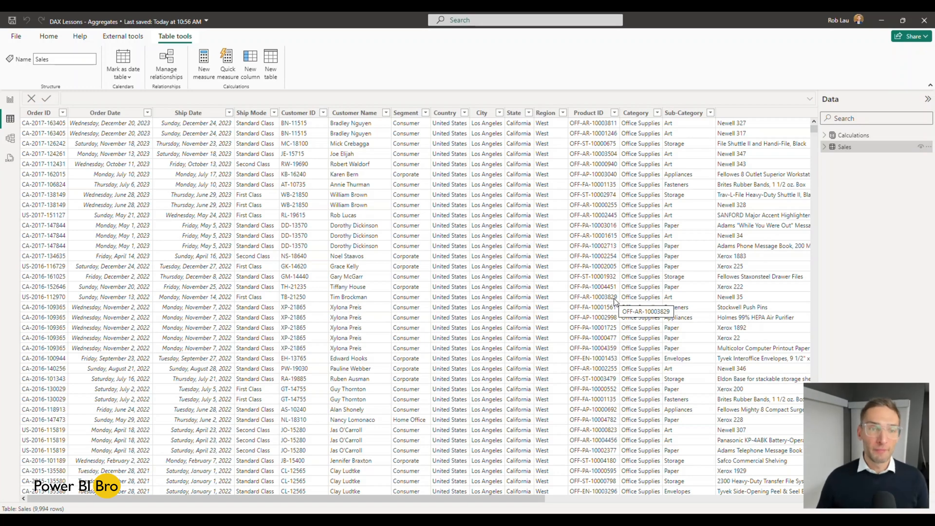
scroll("right", 3)
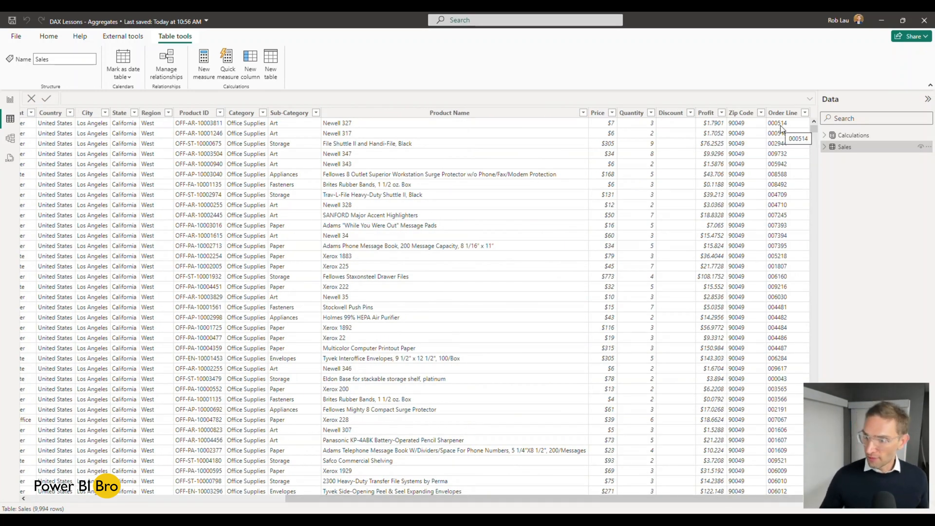
mouse_move(642, 132)
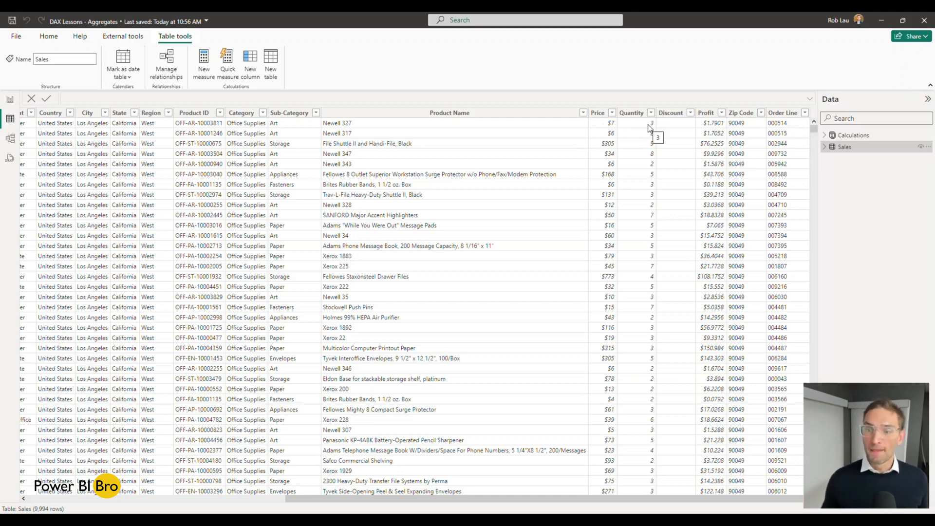
mouse_move(668, 126)
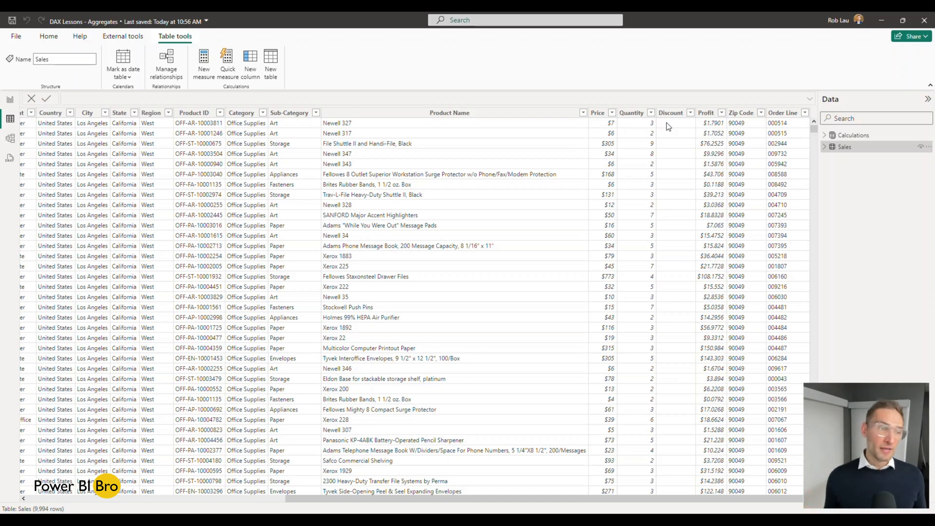
mouse_move(268, 45)
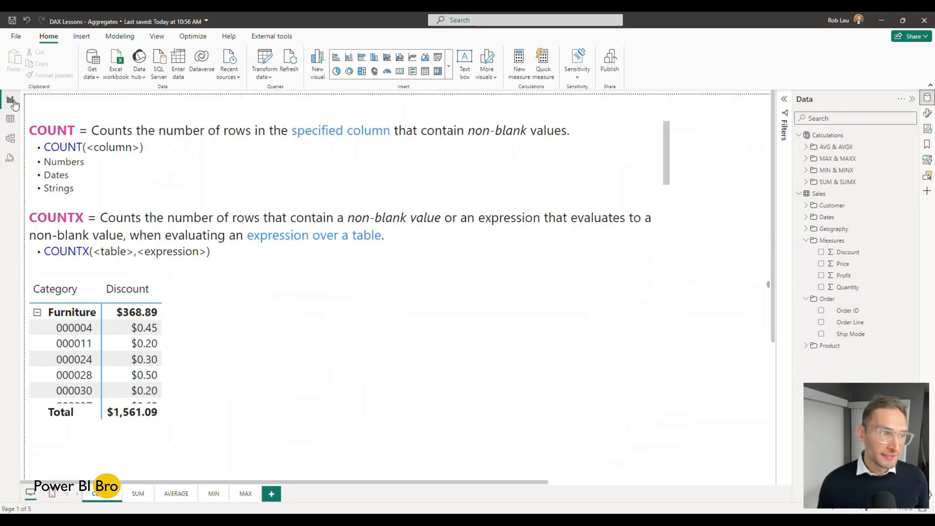
mouse_move(9, 99)
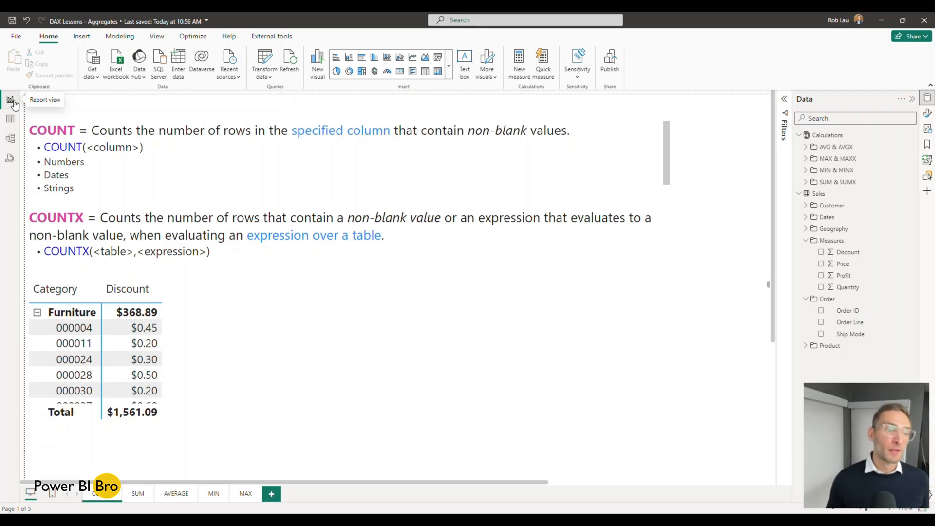
Step: Scroll the notes to the COUNT function definitions and collapse Furniture to its category total
scroll("down", 3)
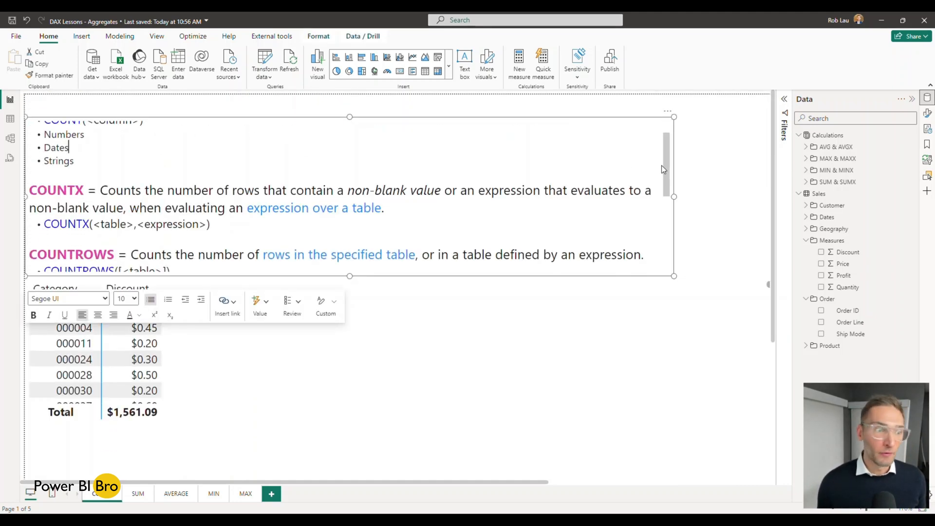
scroll("down", 3)
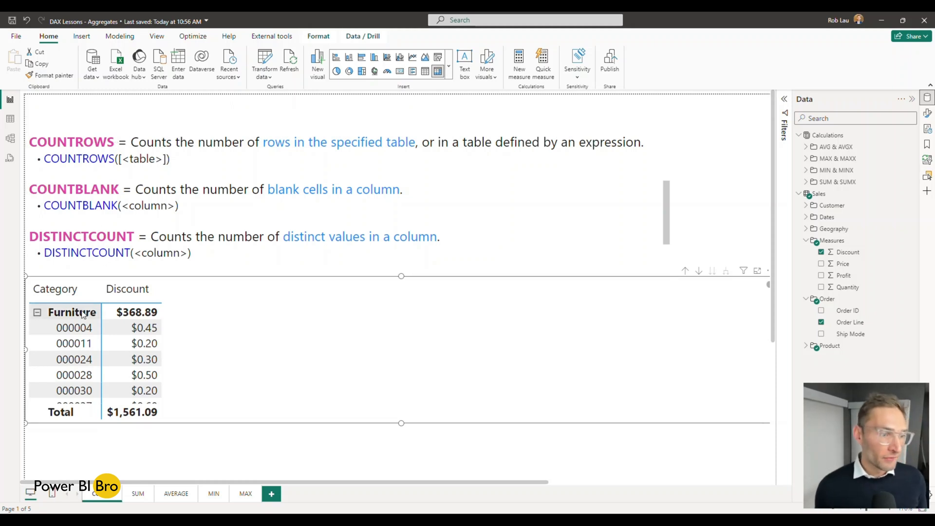
left_click(37, 312)
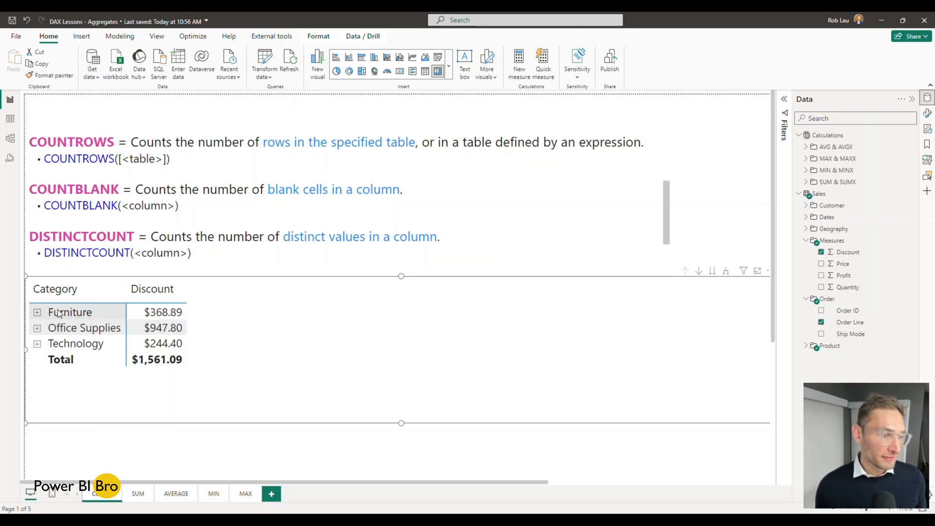
left_click(37, 312)
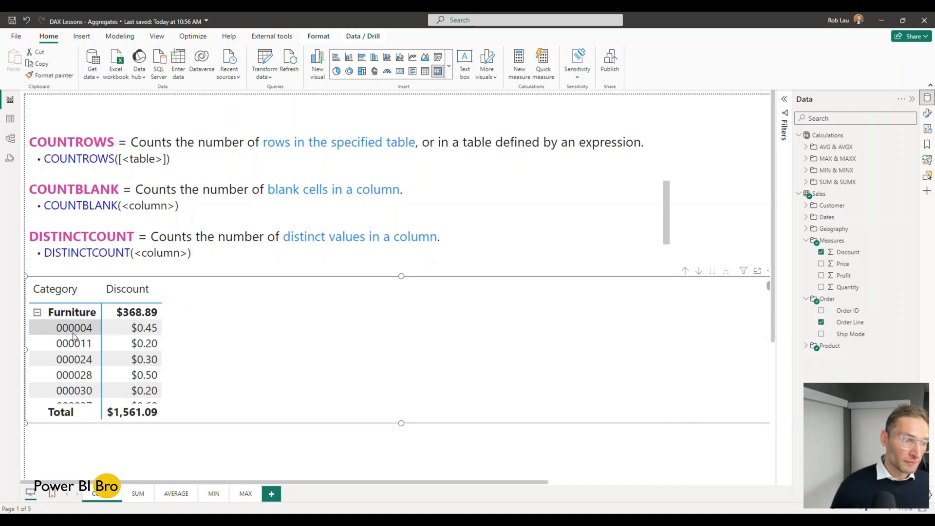
left_click(37, 312)
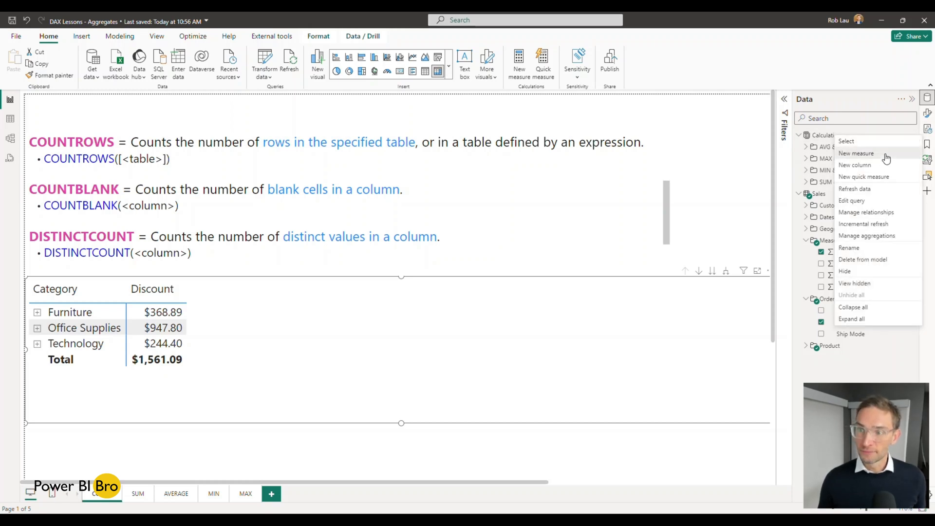
Step: Create measure COUNTROWS = COUNTROWS(Sales), add it to the matrix and expand Furniture
left_click(856, 153)
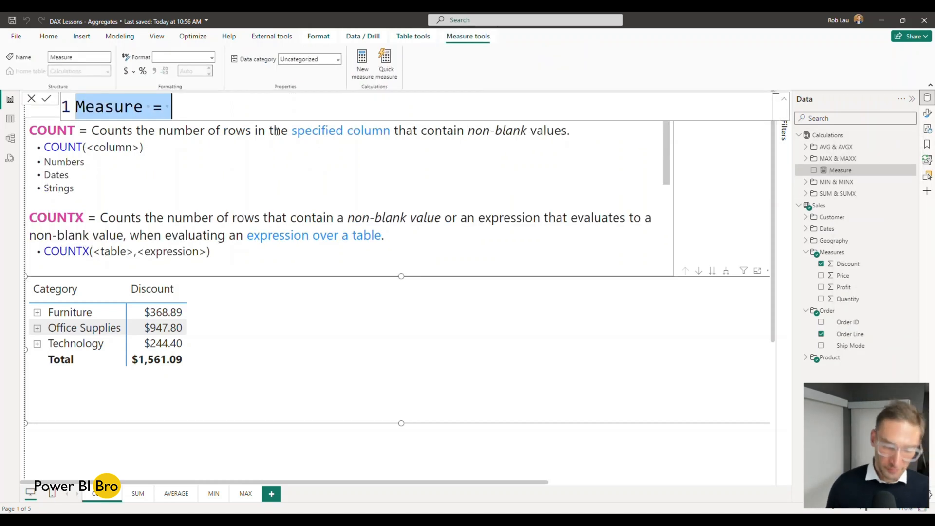
type("c")
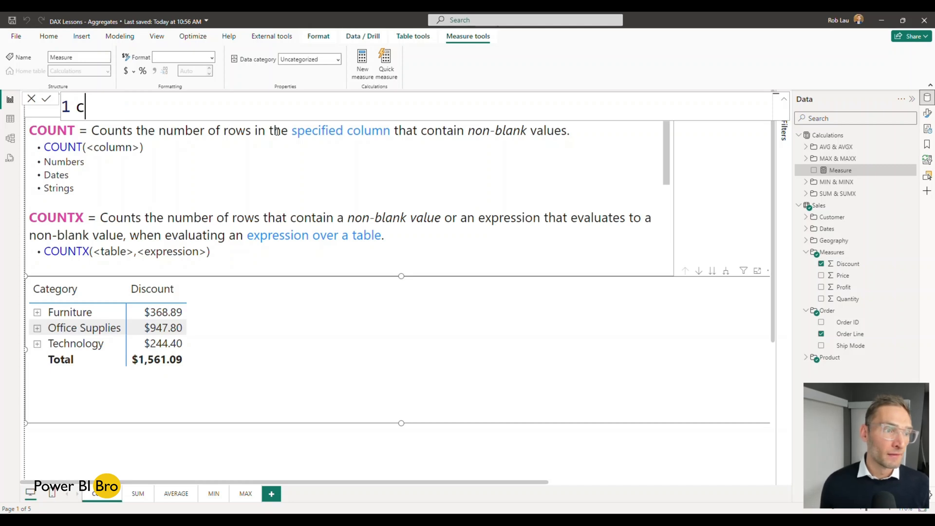
type("COUNTROWS =")
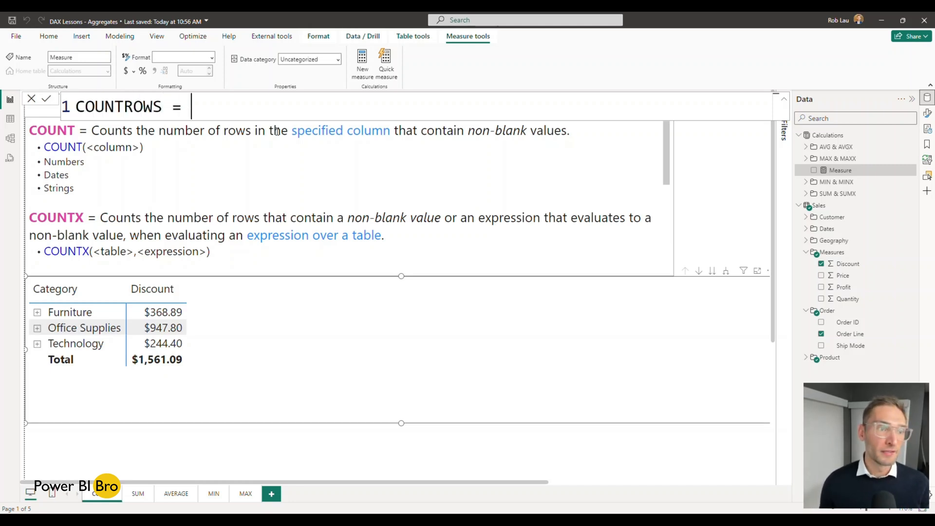
type("coun")
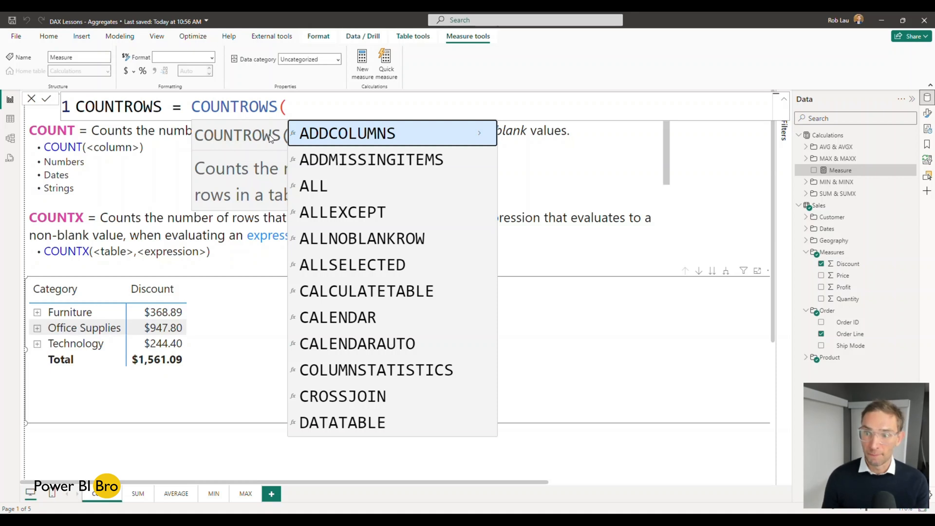
type("Sales)")
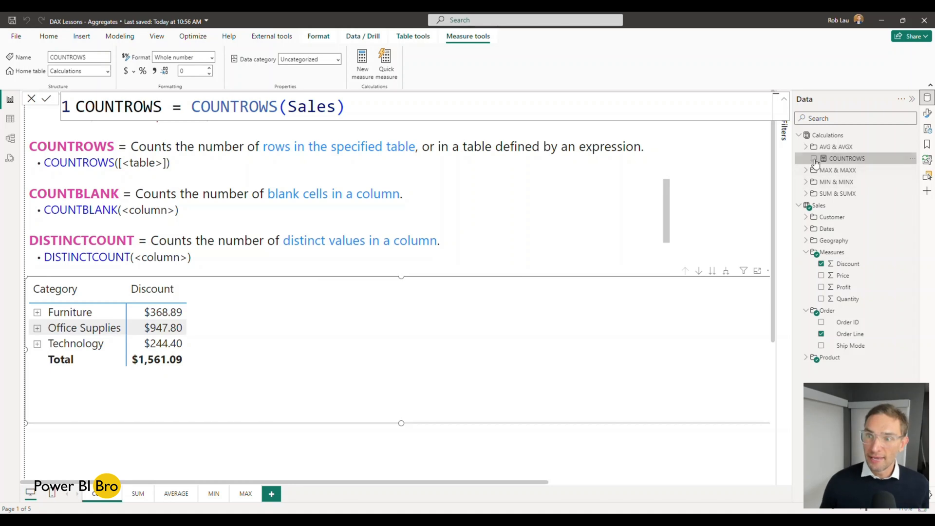
left_click(814, 158)
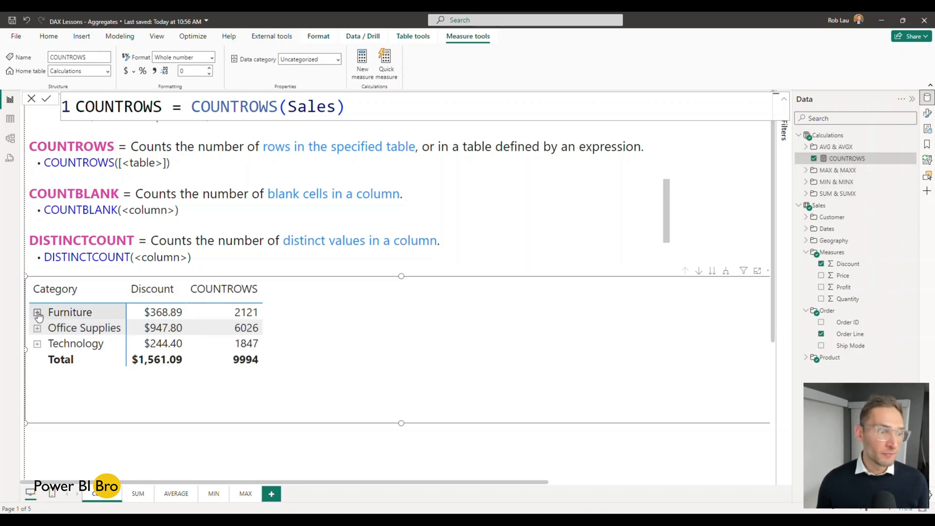
left_click(37, 312)
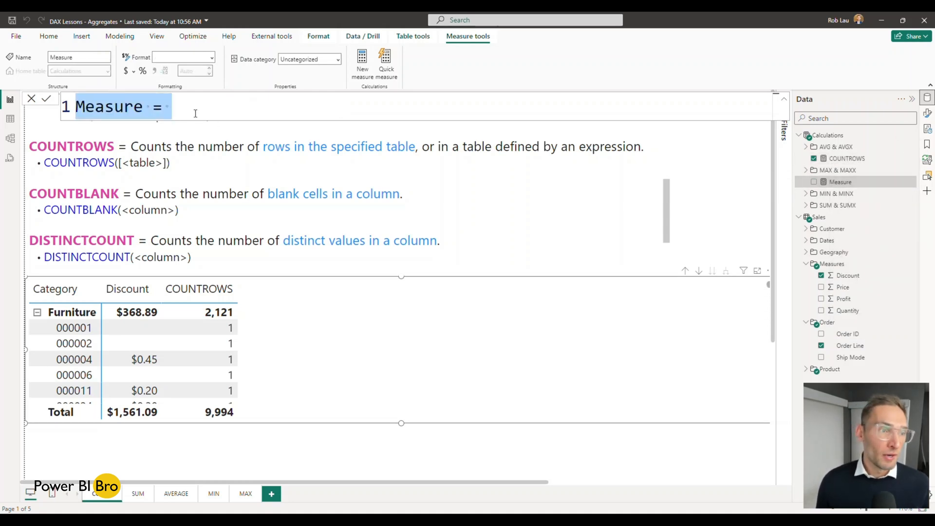
Step: Create measure COUNTBLANK Discount = COUNTBLANK(Sales[Discount]) and add it to the matrix
type("COUNT BL")
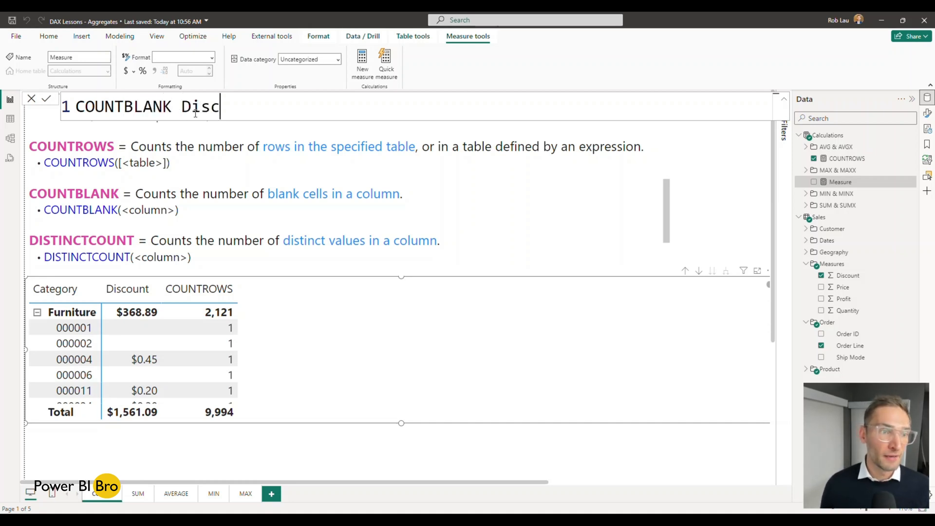
type("ount = c")
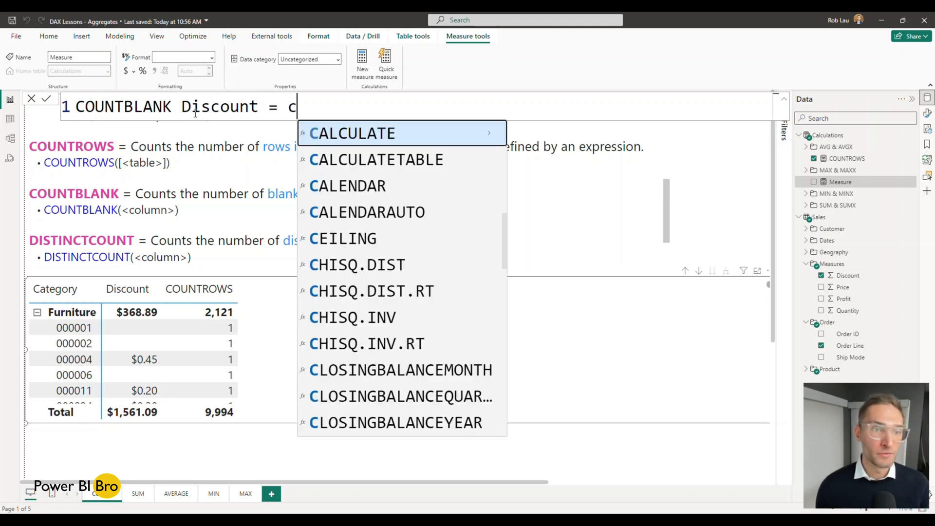
type("OUNTBLANK(")
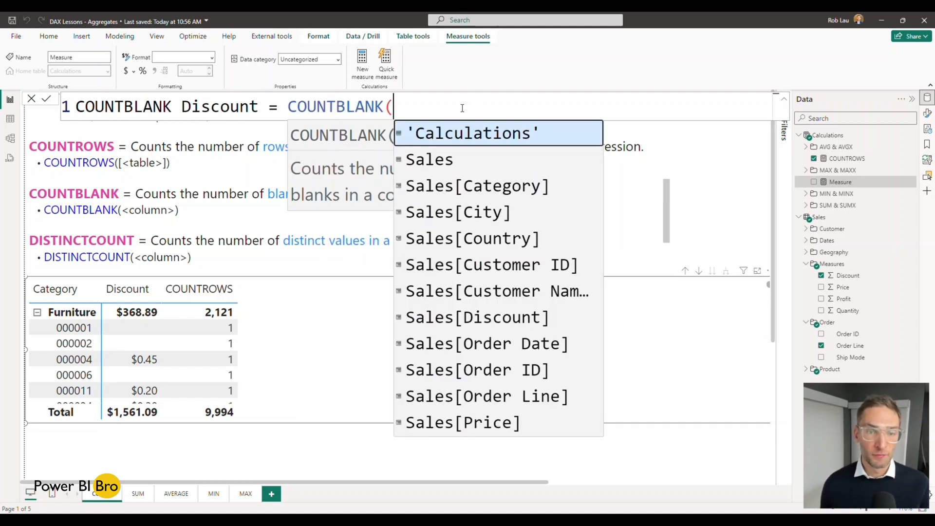
type("sa")
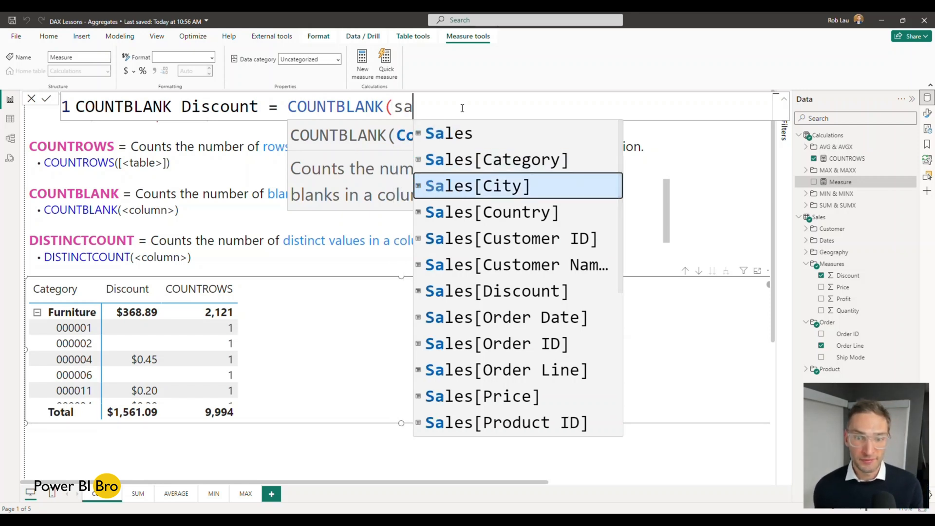
left_click(497, 290)
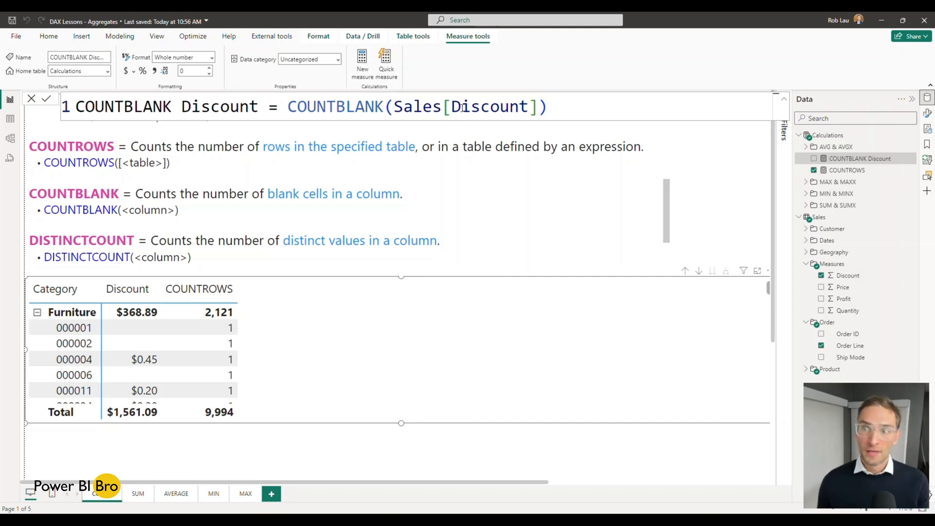
left_click(813, 158)
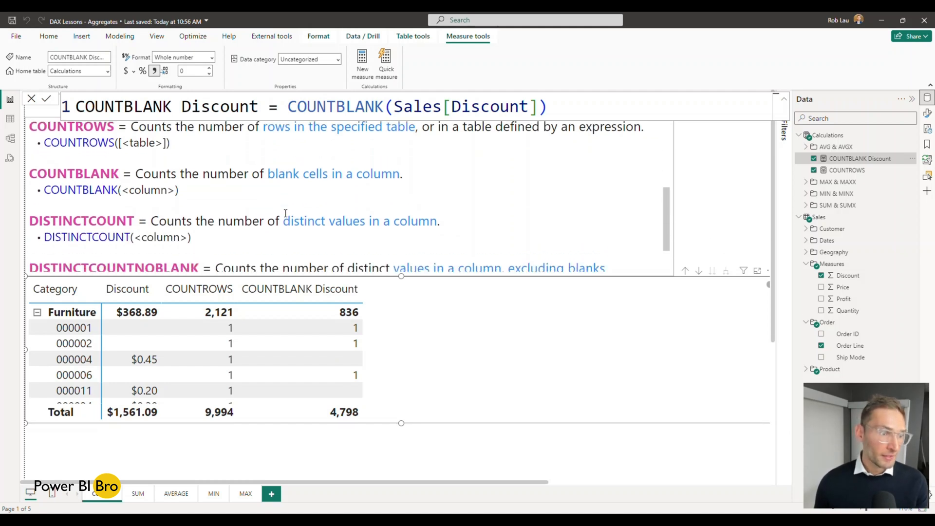
Step: Scroll the notes down and begin naming the next COUNT measure
scroll("down", 3)
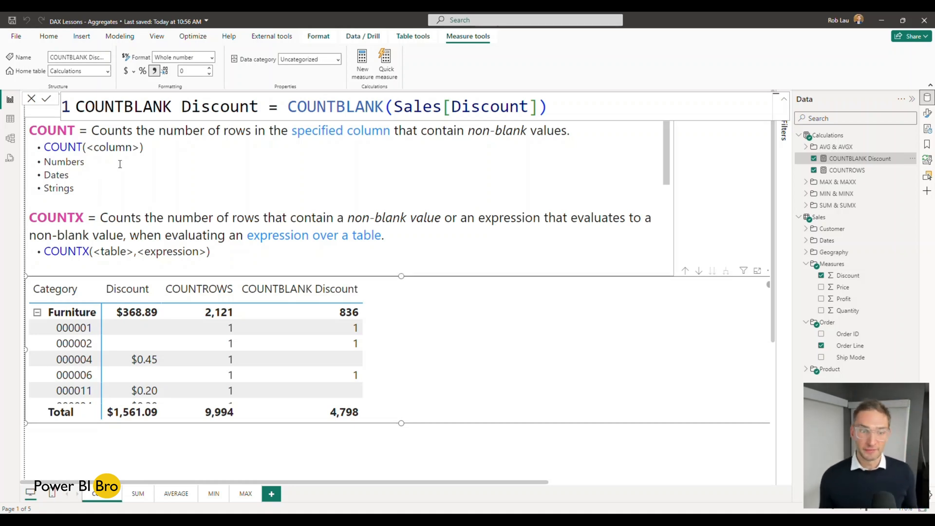
mouse_move(915, 163)
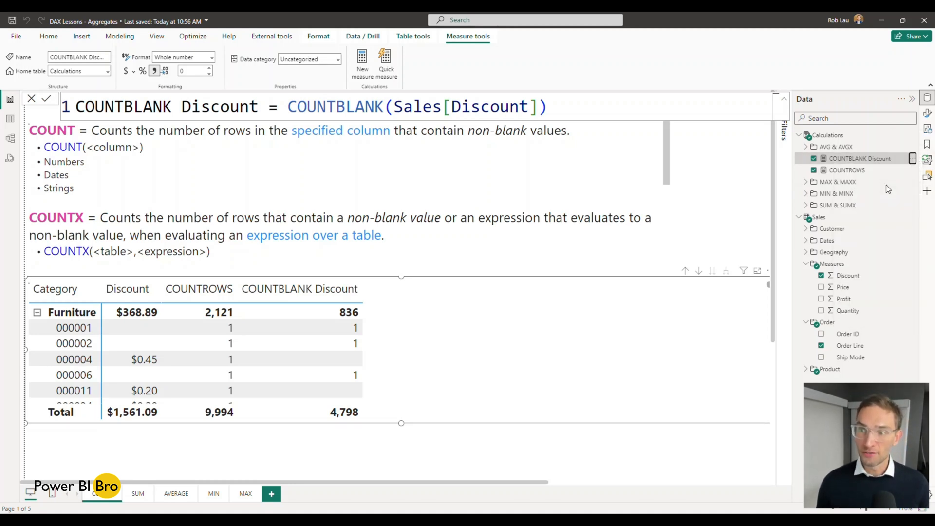
type("COUNT")
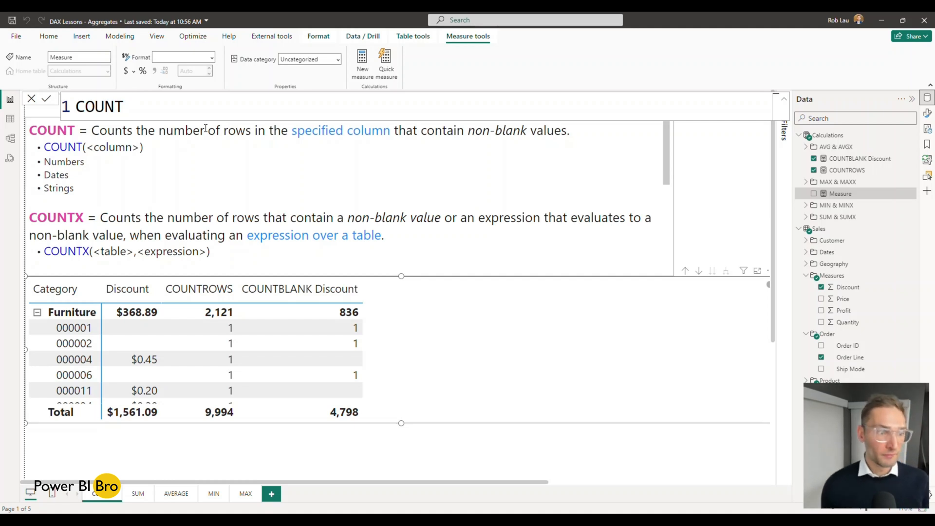
Step: Create measure COUNT Discount = COUNT(Sales[Discount]), add it to the table with thousands separators
type("D")
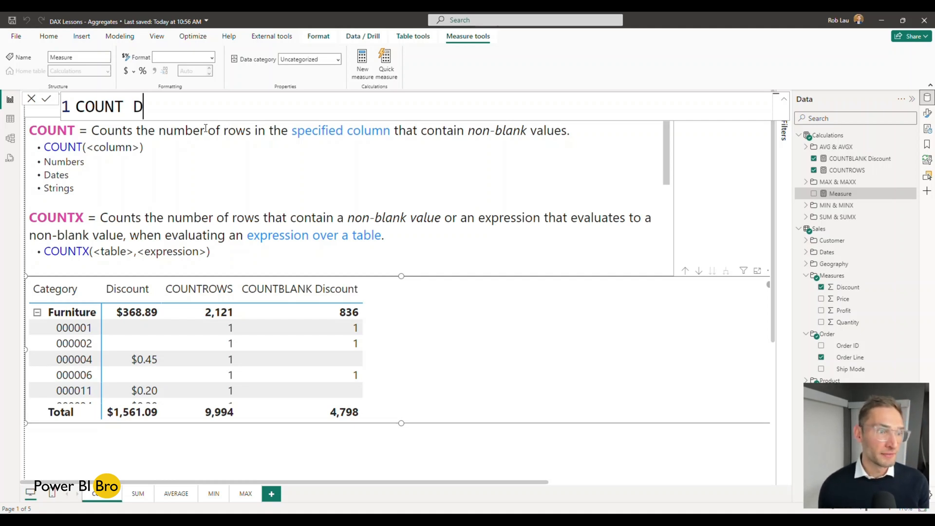
type("iscount =")
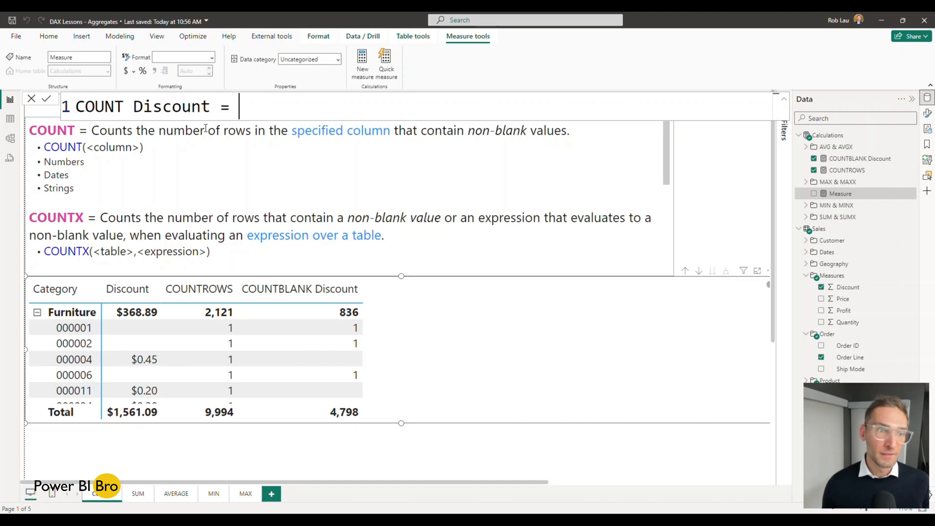
type("C")
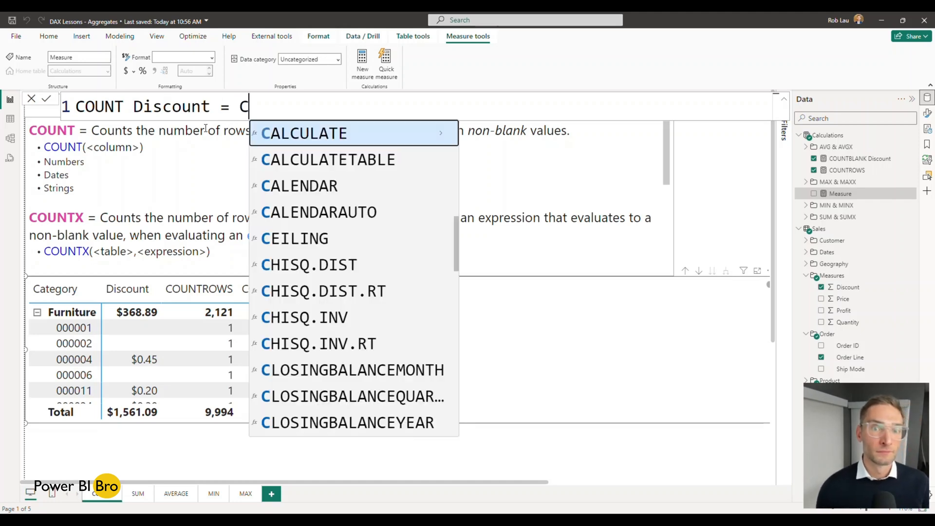
type("OUNT(")
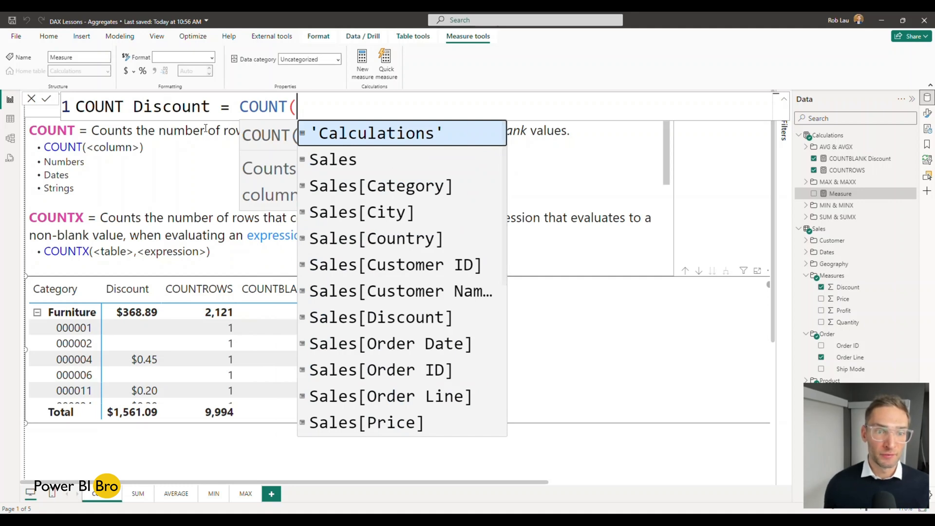
left_click(379, 316)
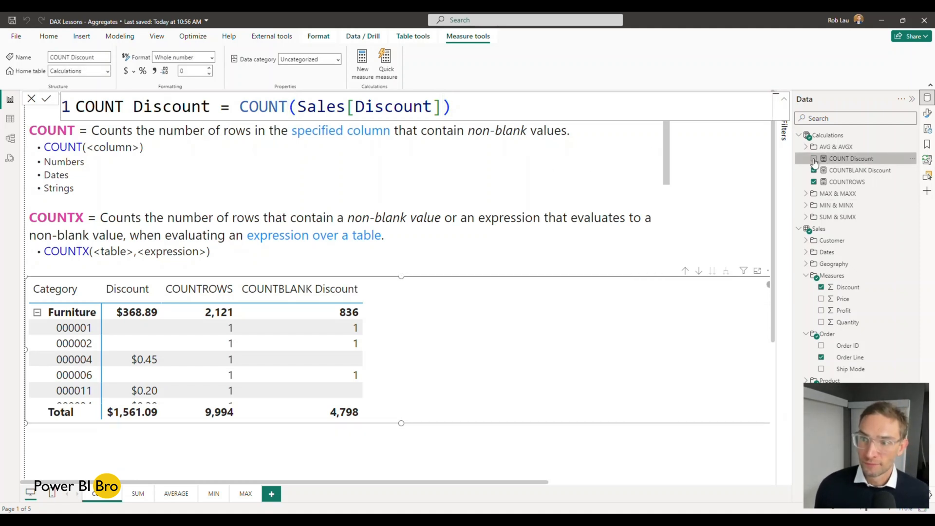
left_click(814, 159)
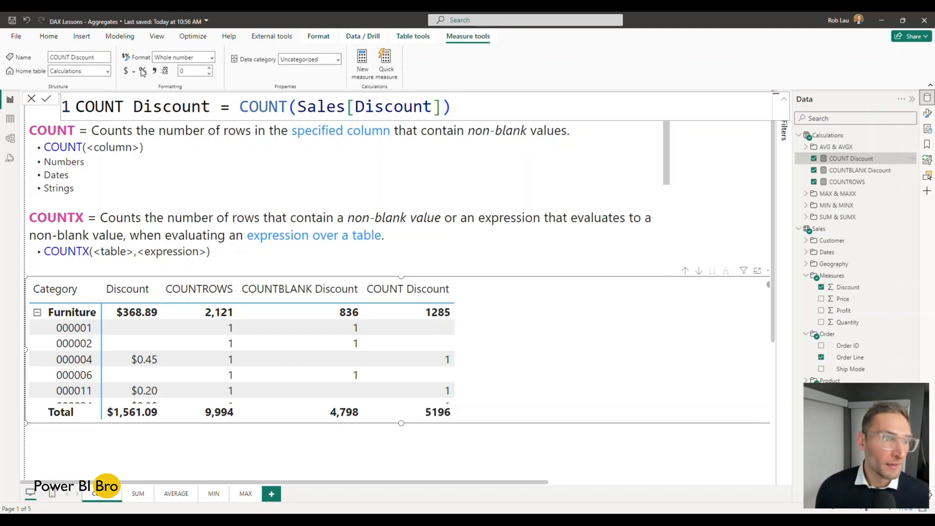
left_click(153, 71)
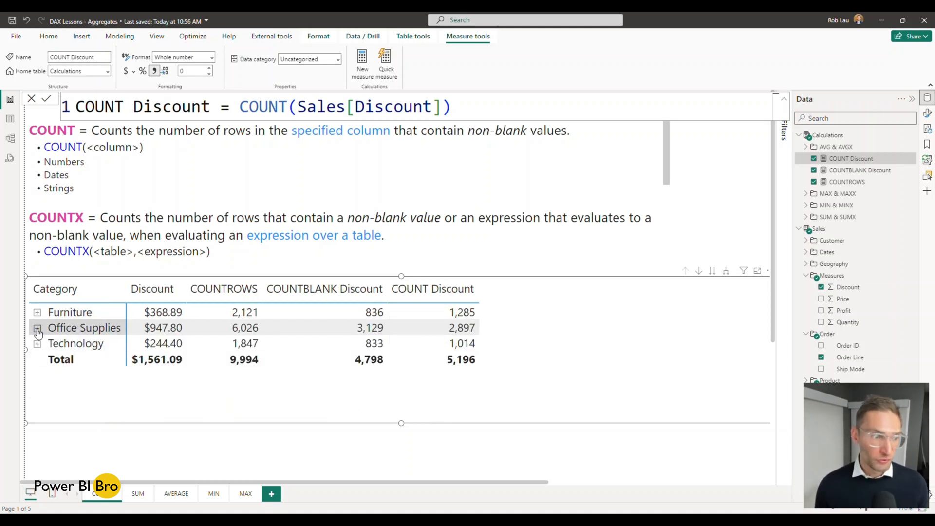
Step: Select the matrix and toggle the Furniture row's expand state
left_click(460, 359)
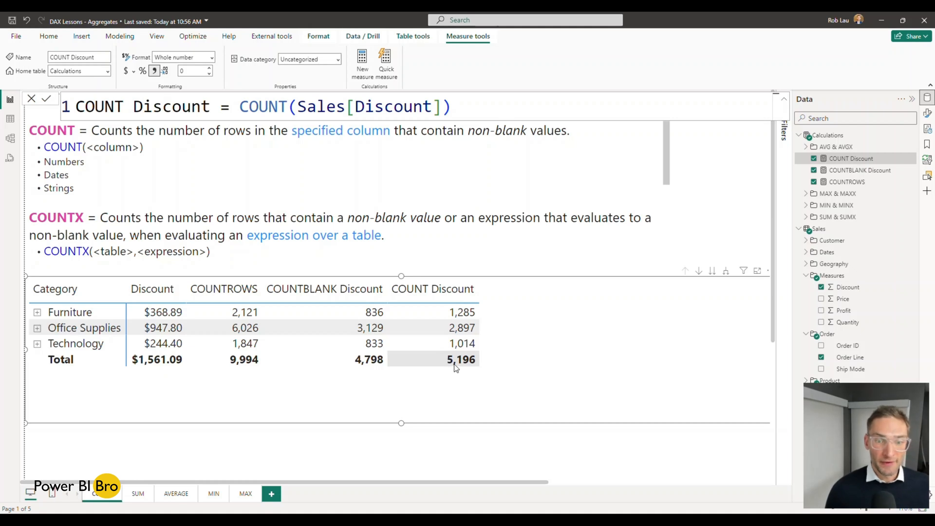
left_click(36, 312)
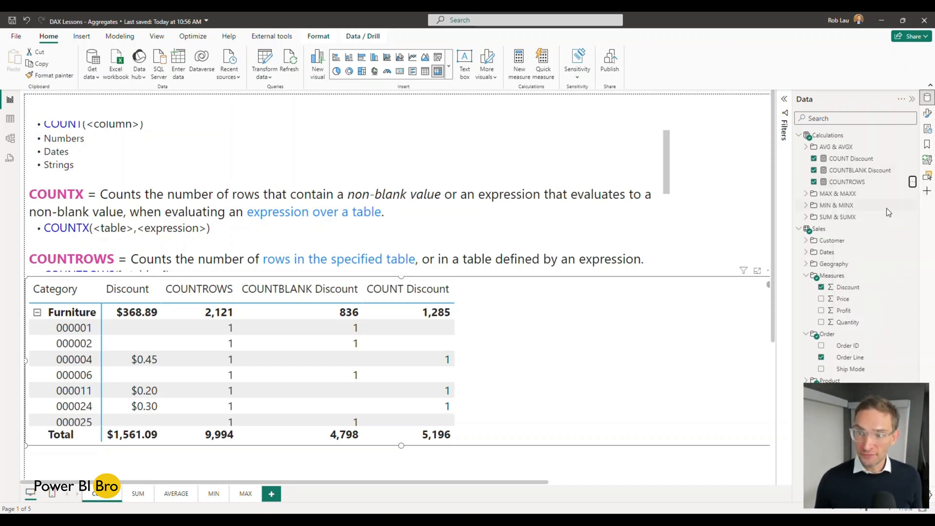
Step: Start a new blank measure in the Calculations table
left_click(519, 64)
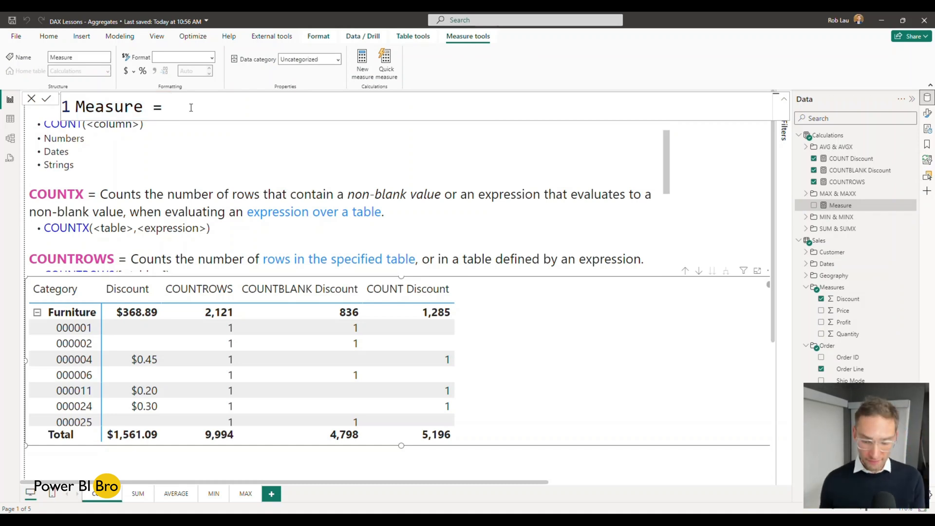
Step: Define measure COUNTX Discount > .2 = COUNTX(Sales,Sales[Discount])
type("COUNT")
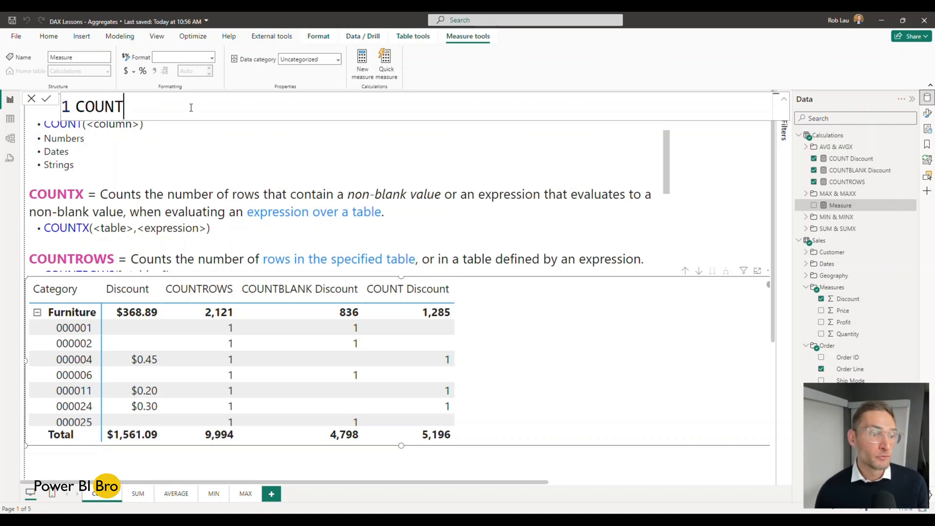
type("X Discount > .2")
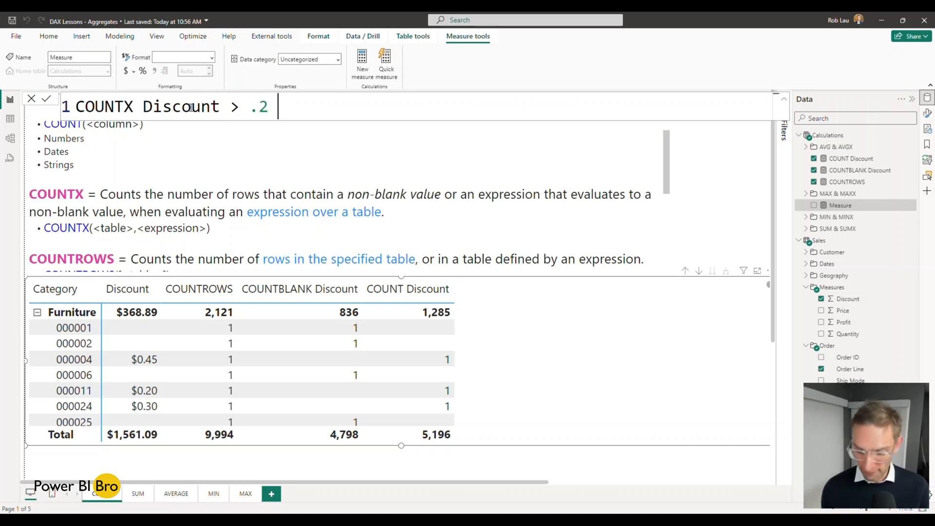
type("=")
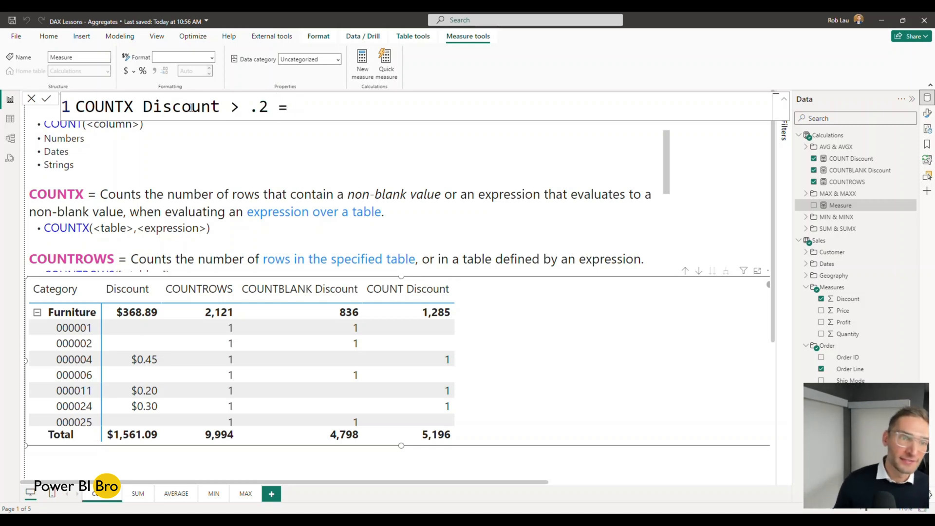
type("count")
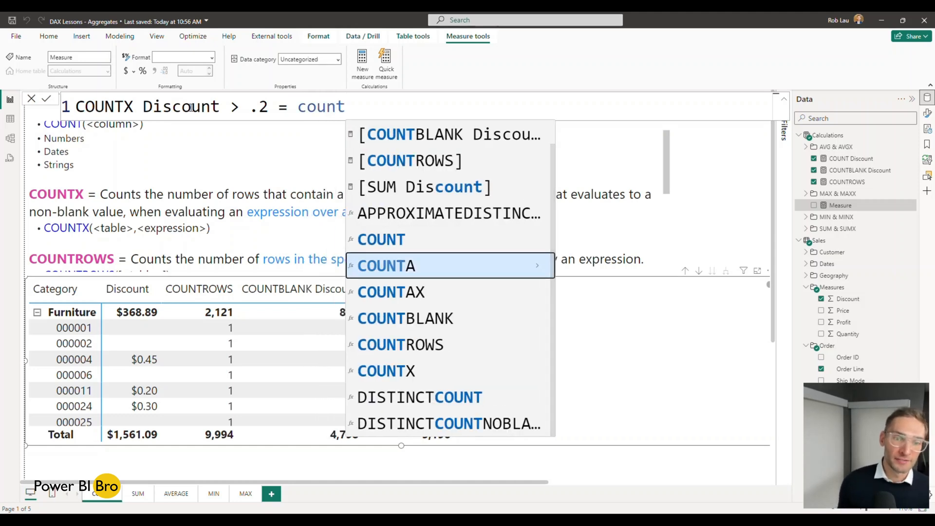
type("DISTINCT")
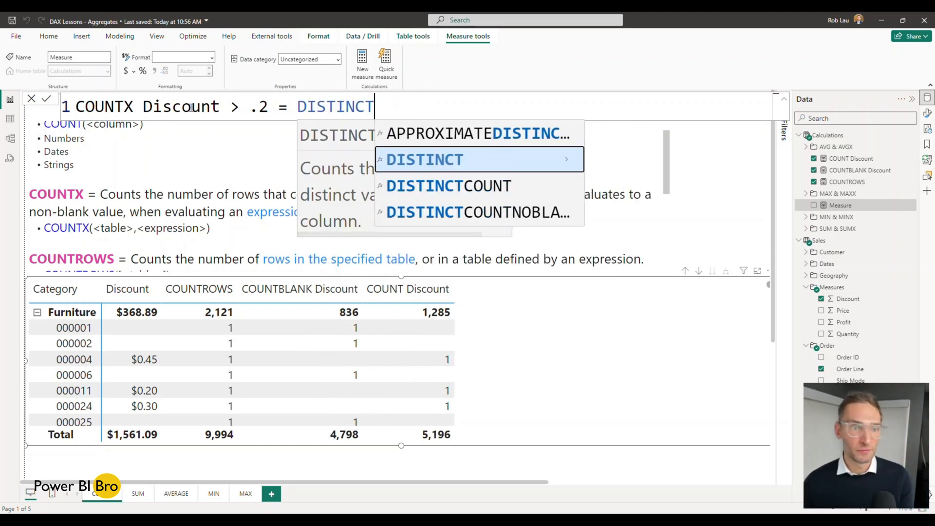
type("coun")
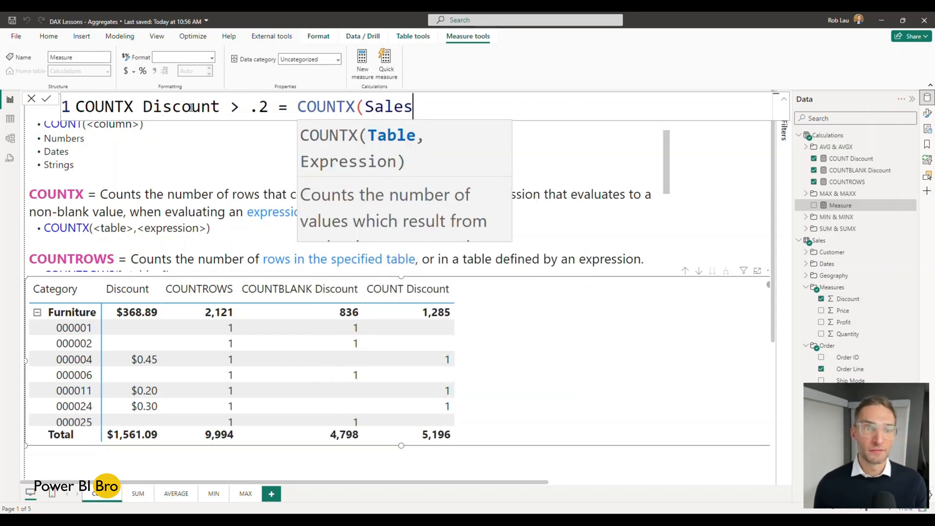
type(",di")
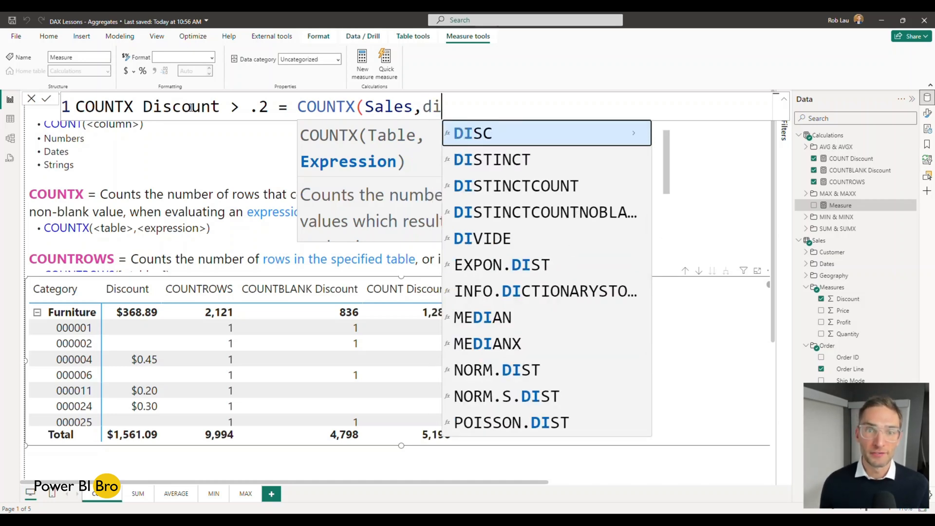
type("sal")
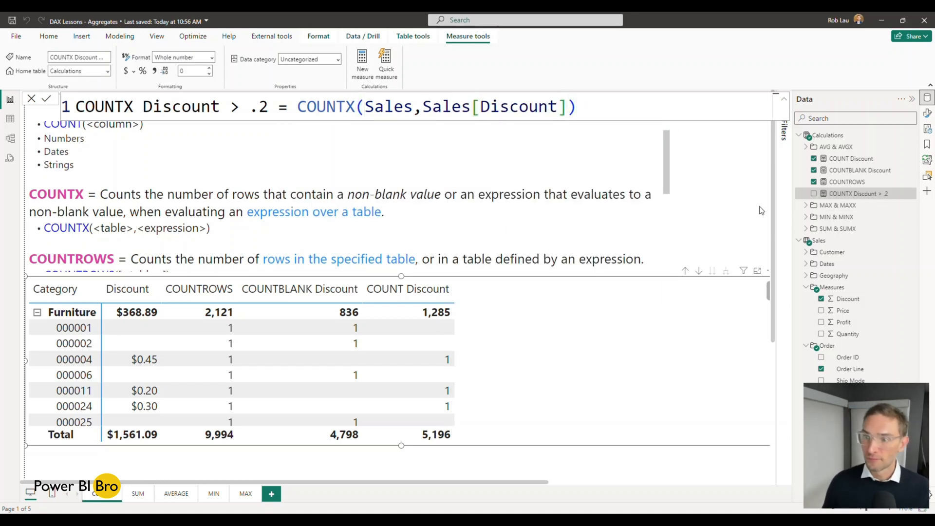
Step: Add the COUNTX Discount > .2 measure to the Category table
left_click(813, 193)
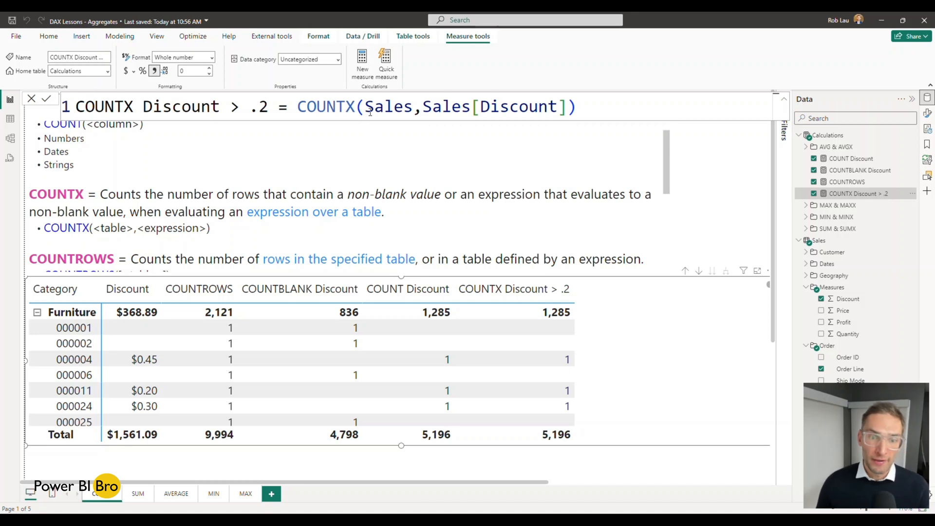
Step: Wrap the COUNTX measure's table in FILTER(Sales,Sales[Discount] > .2)
type("f")
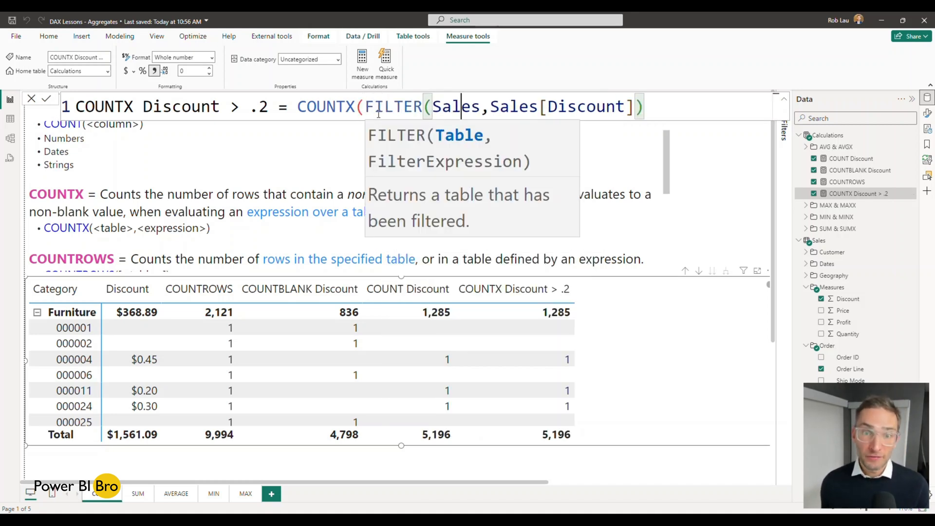
type(",")
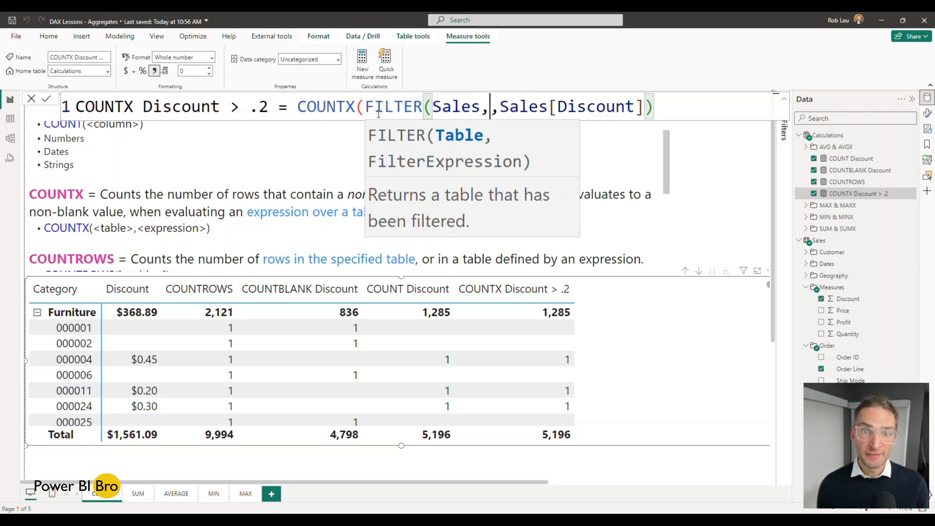
type("di")
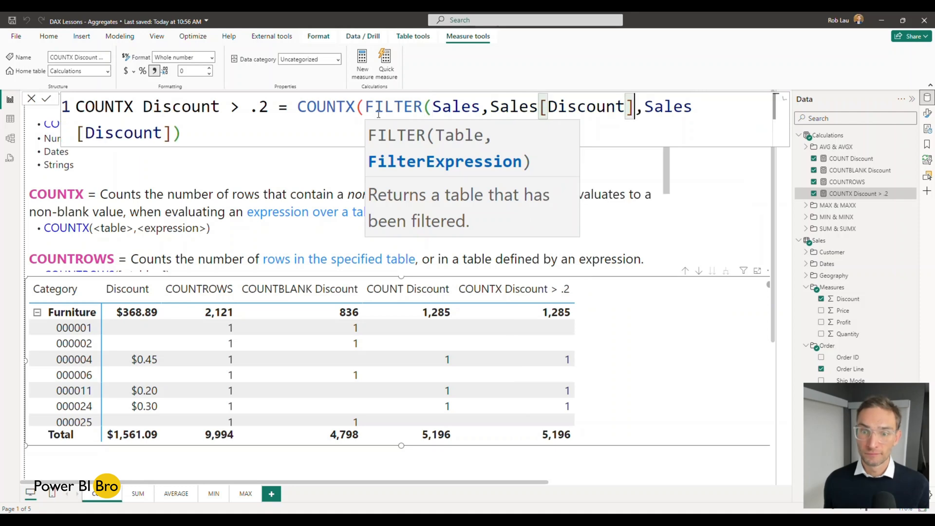
type("> .2)")
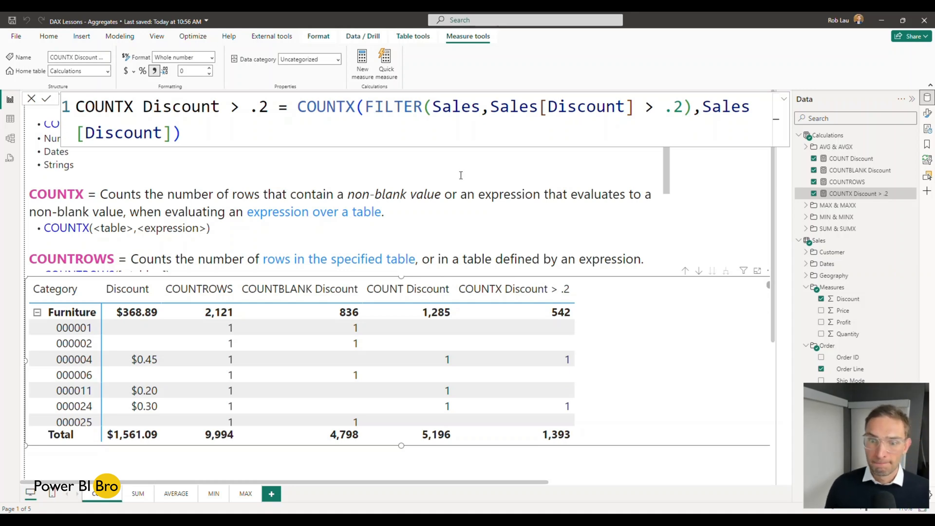
mouse_move(599, 370)
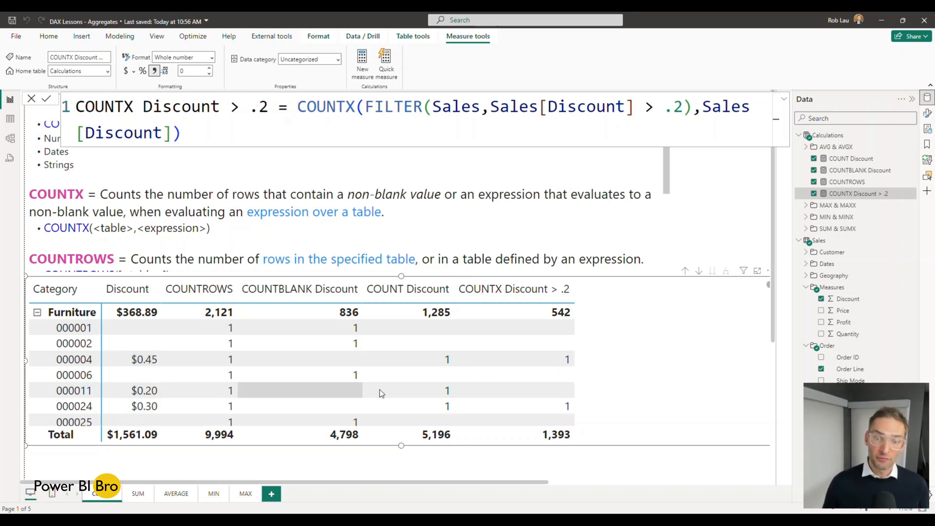
mouse_move(564, 390)
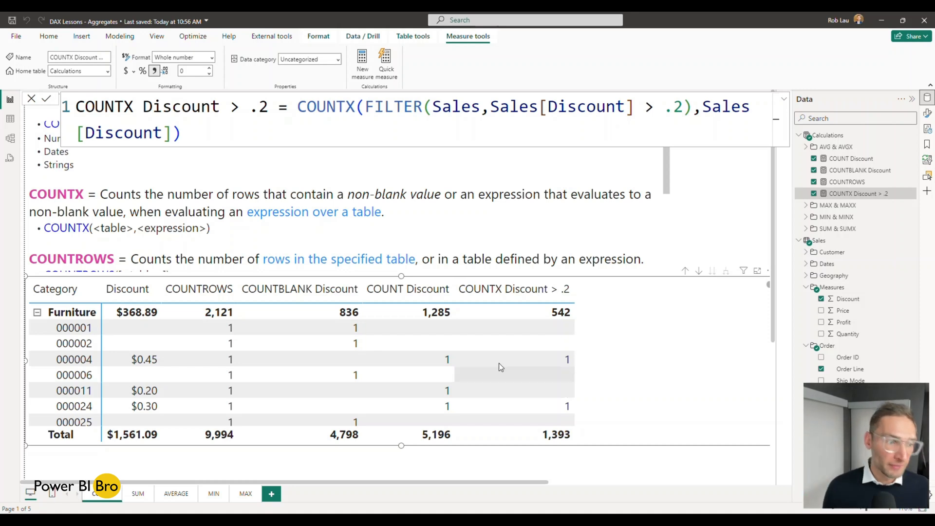
left_click(36, 311)
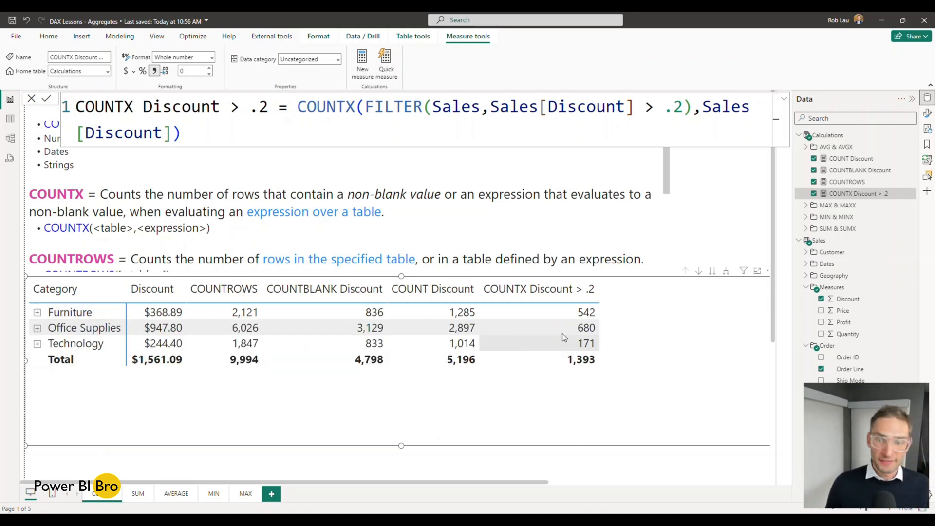
mouse_move(576, 365)
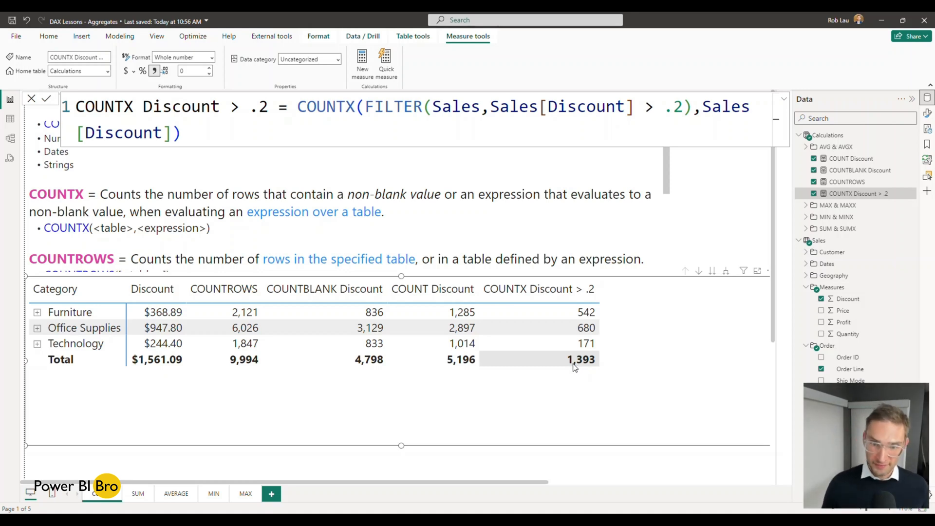
left_click(37, 311)
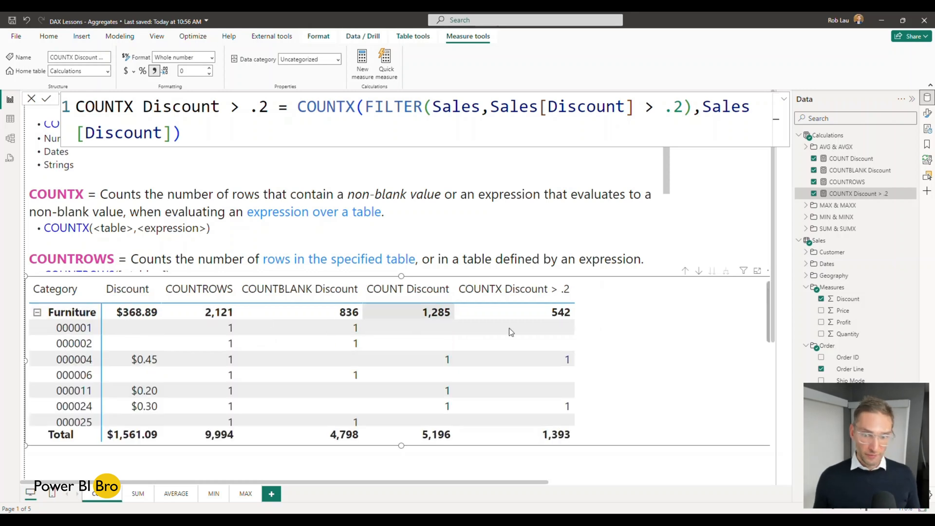
mouse_move(739, 252)
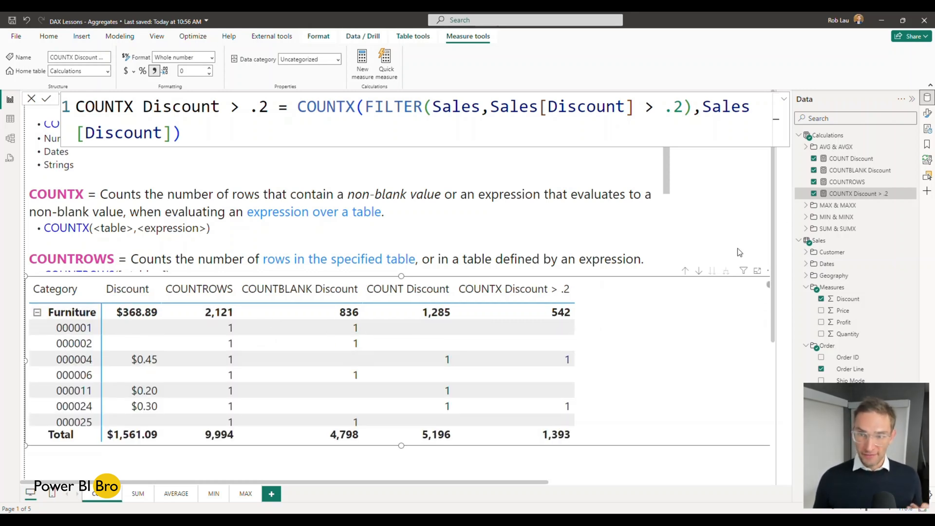
Step: Commit the COUNTX measure and scroll the notes to the DISTINCTCOUNT definitions
left_click(49, 36)
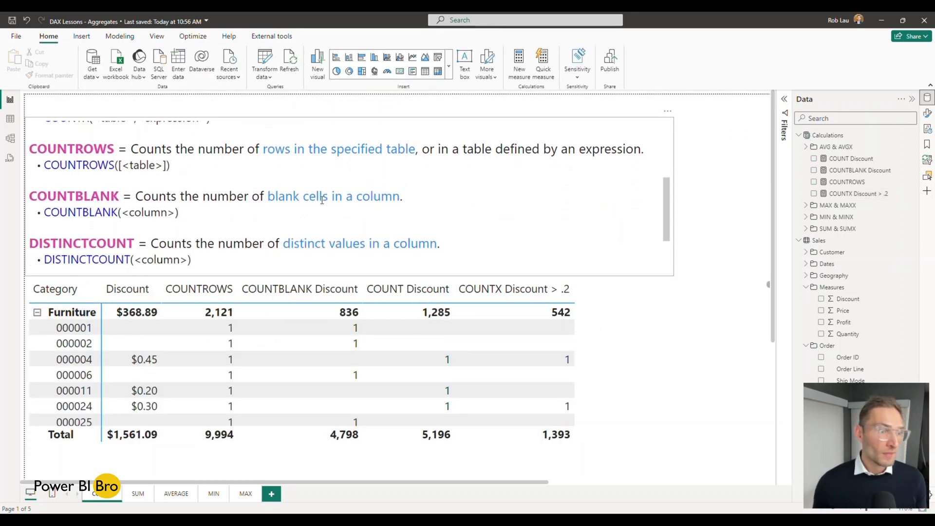
scroll("down", 3)
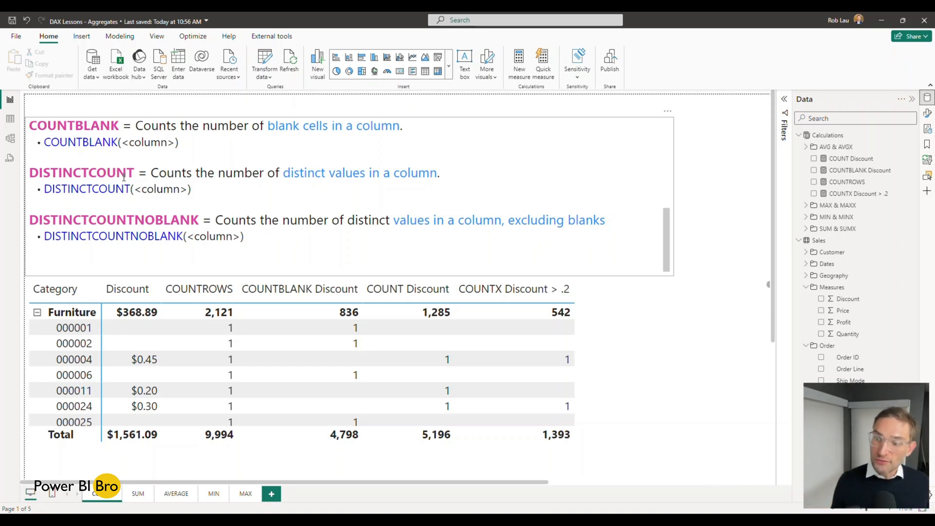
mouse_move(187, 374)
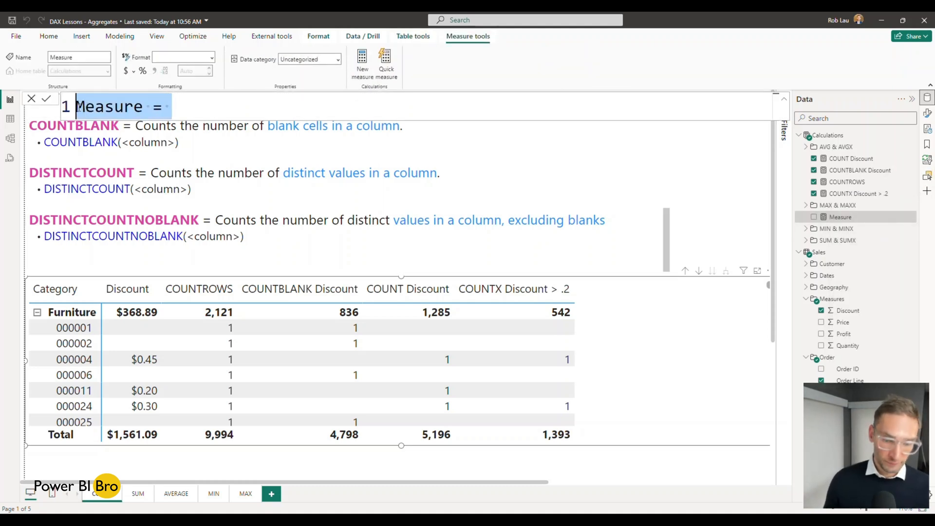
Step: Create DISTINCTCOUNT Discount = DISTINCTCOUNT(Sales[Discount]) and add it to the table (Furniture 11, total 12)
type("DISTINCT")
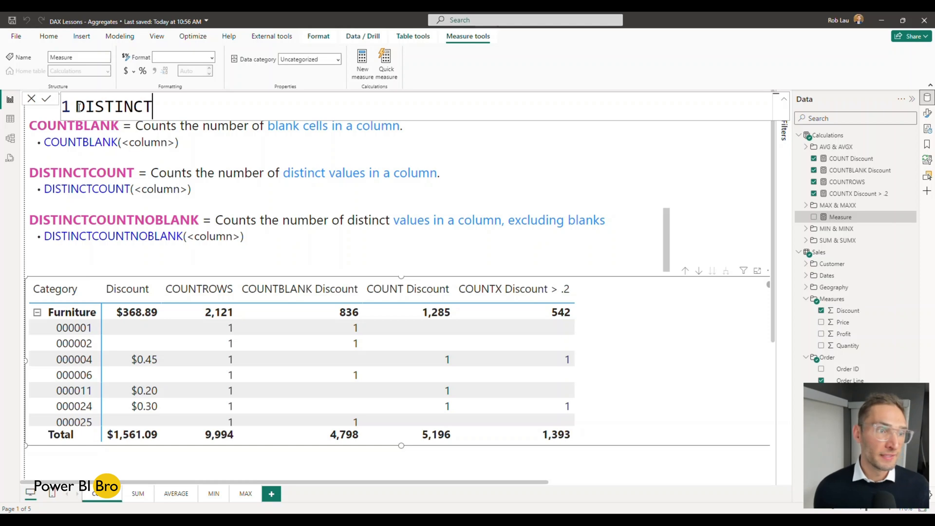
type("COUNT Discount = DISTINCTCOUNT(")
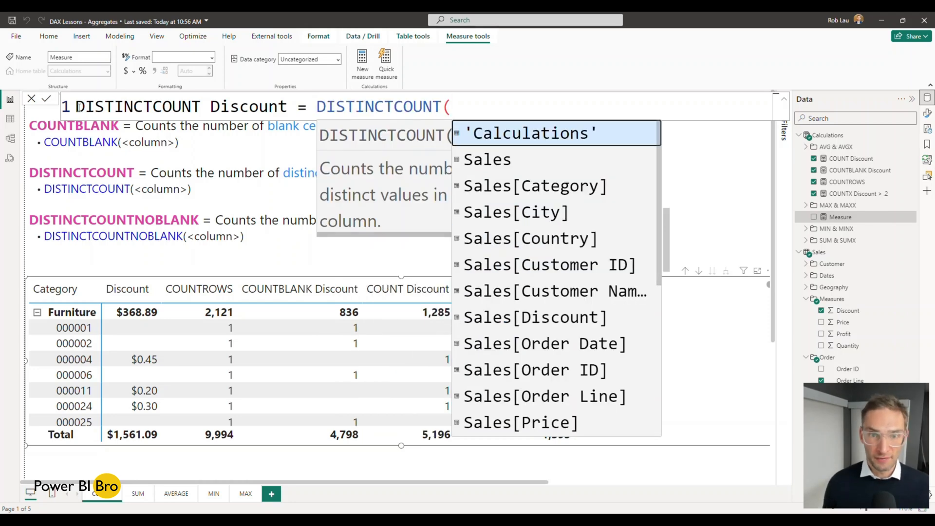
type("s[Discount])")
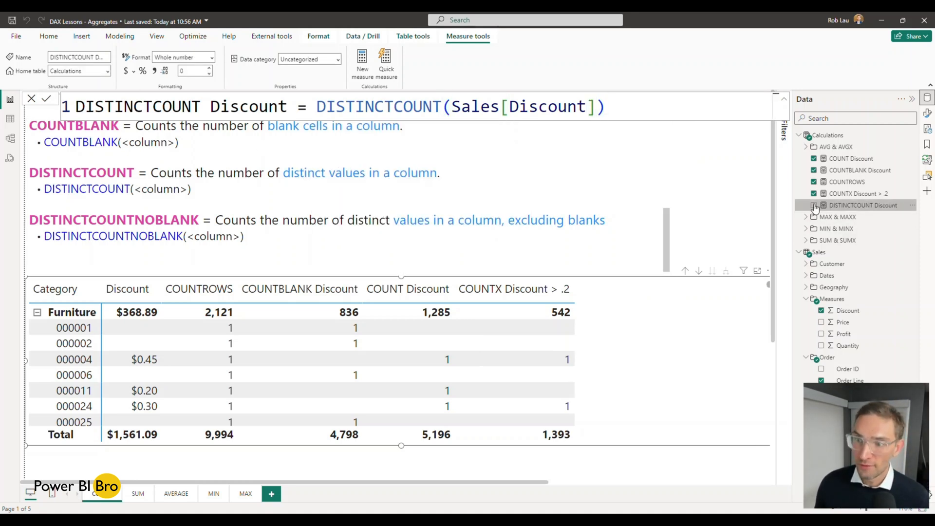
left_click(814, 205)
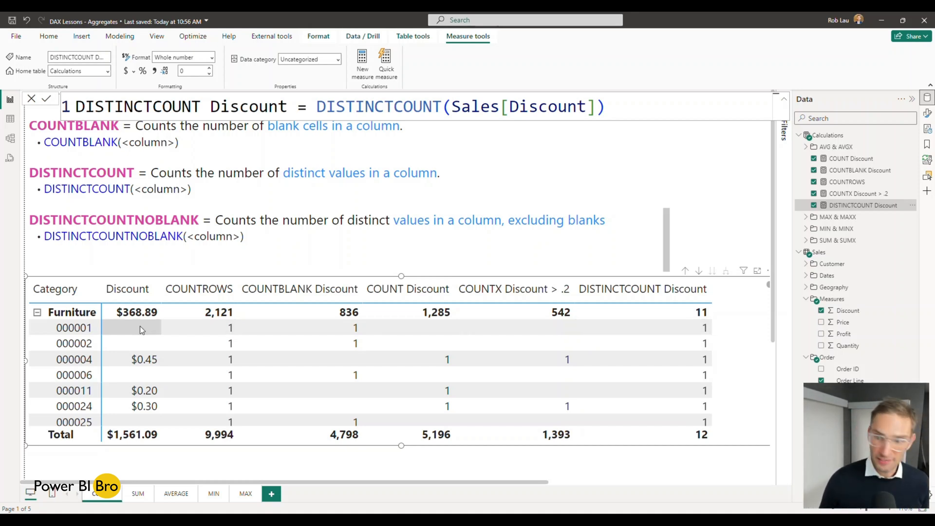
mouse_move(135, 333)
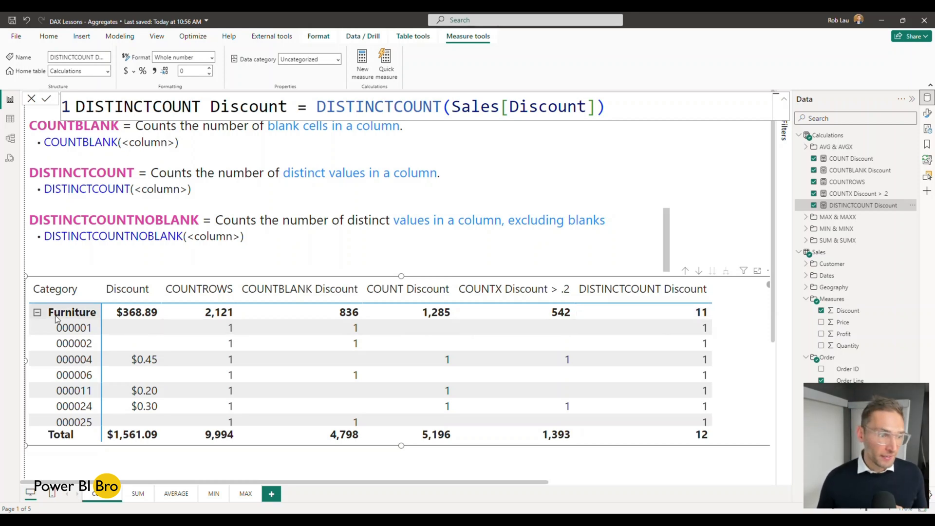
Step: Collapse category rows to totals and list the Discount column's 12 distinct values
left_click(37, 311)
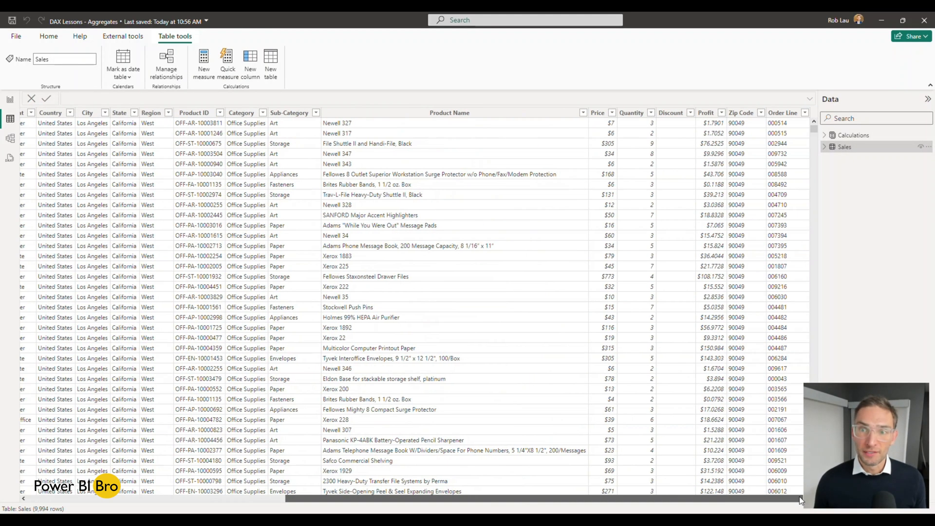
left_click(691, 113)
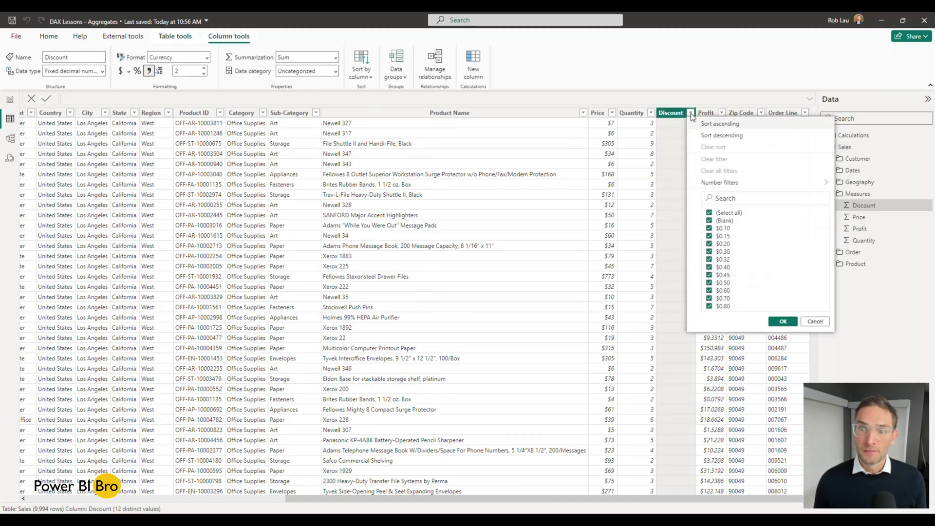
mouse_move(816, 312)
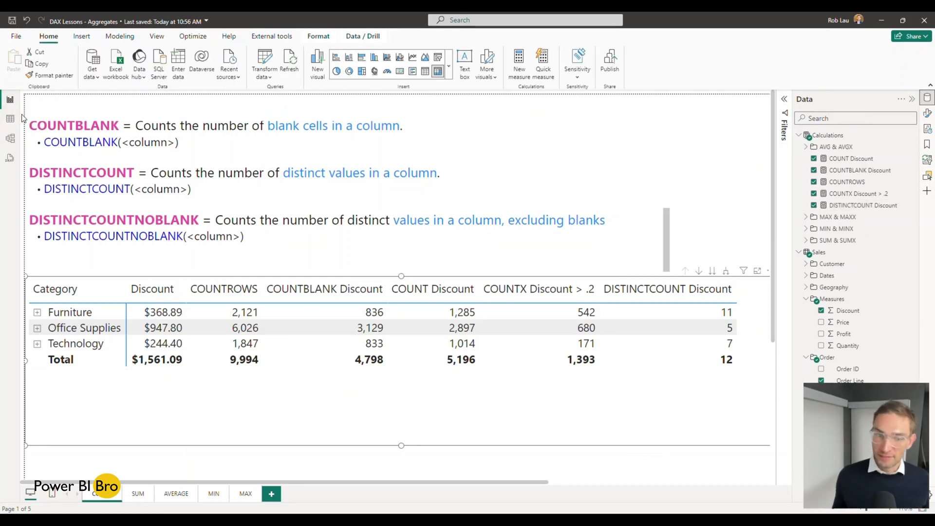
Step: Expand the Furniture rows and begin a new empty measure in the Calculations table
left_click(37, 311)
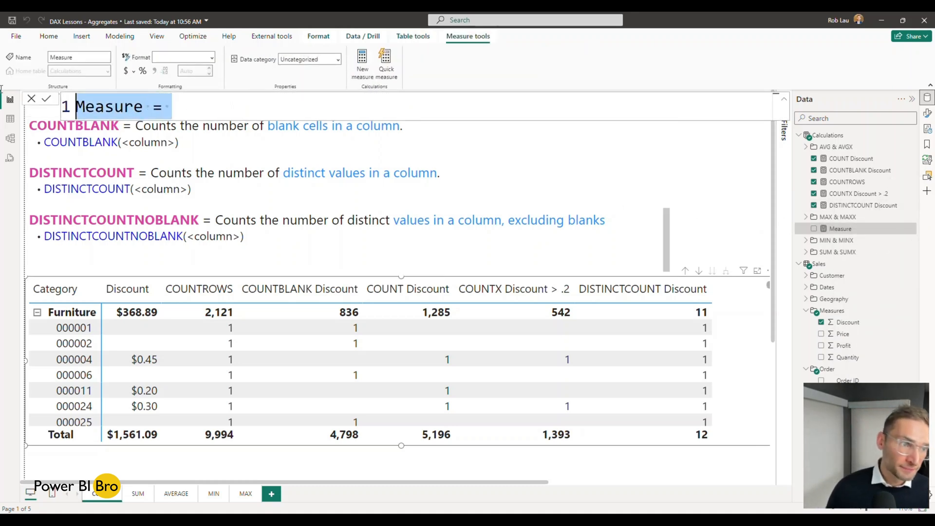
Step: Create DISTINCTCOUNTNOBLANK Discount = DISTINCTCOUNTNOBLANK(Sales[Discount]) and add it as a table column
type("DISTINCTCOUNTNOBLANK")
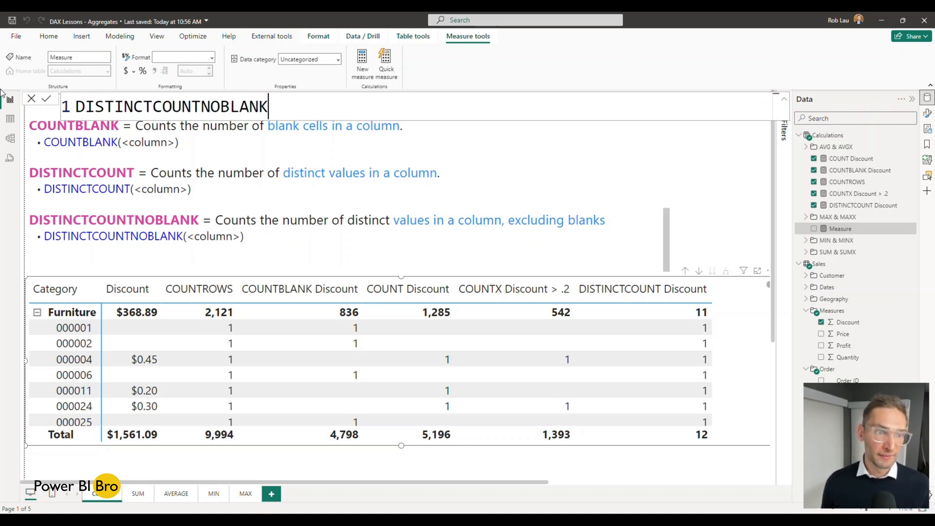
type("Discount")
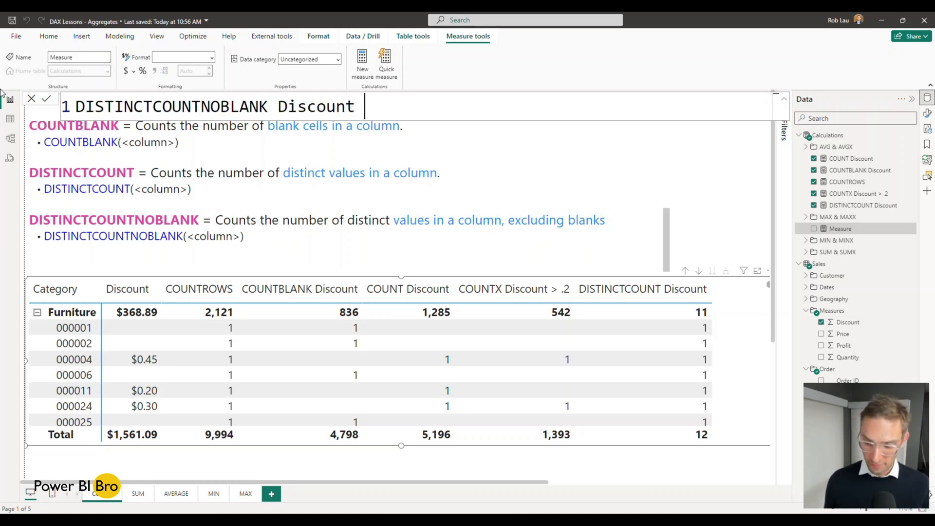
type("= di")
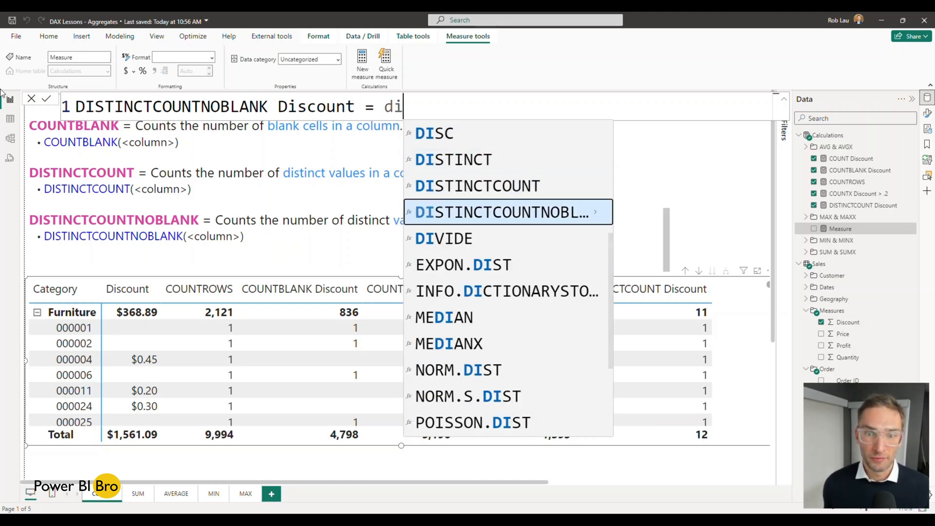
left_click(502, 212)
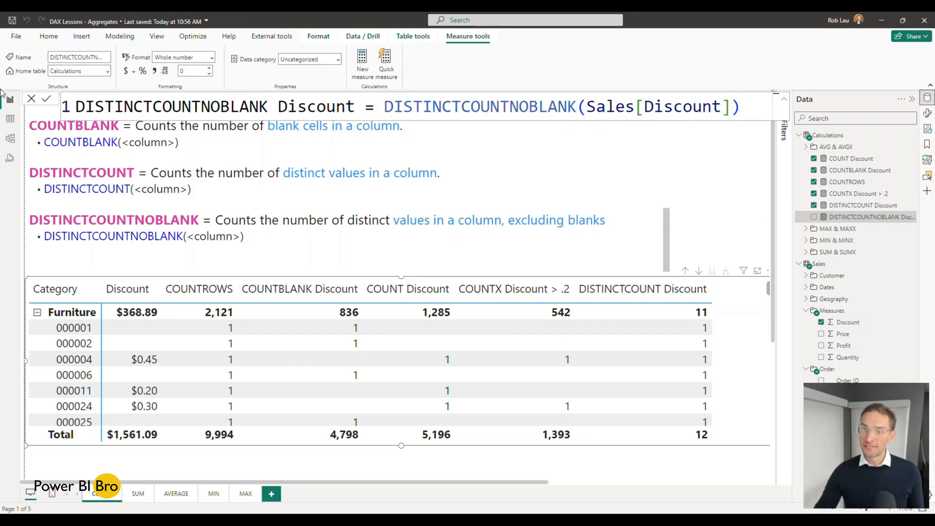
left_click(813, 216)
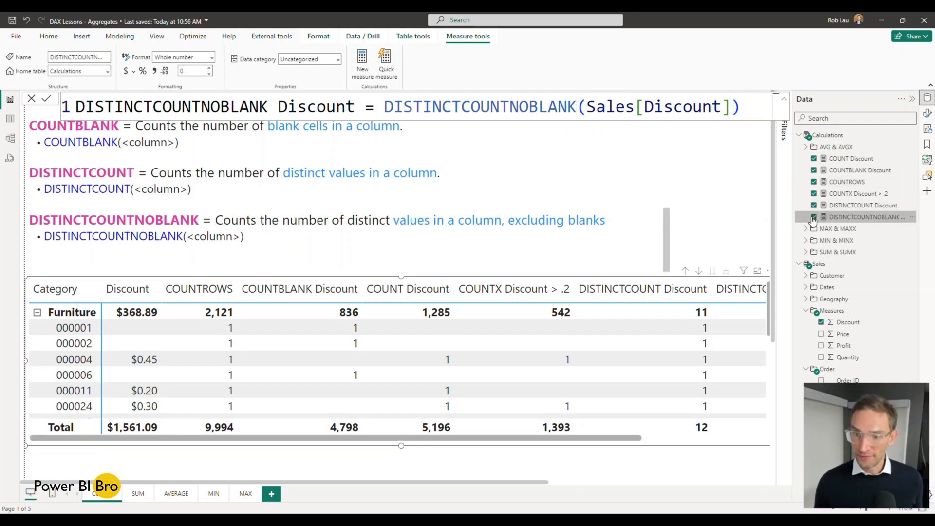
scroll("right", 3)
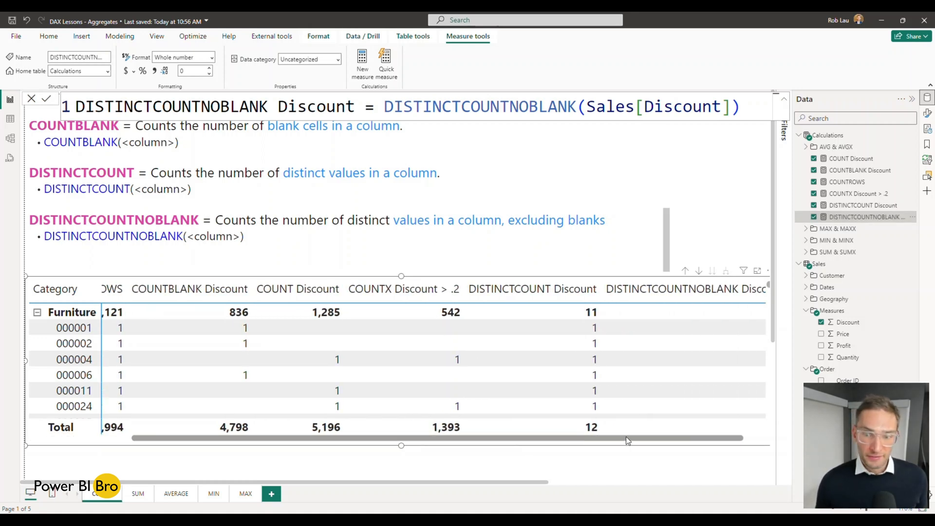